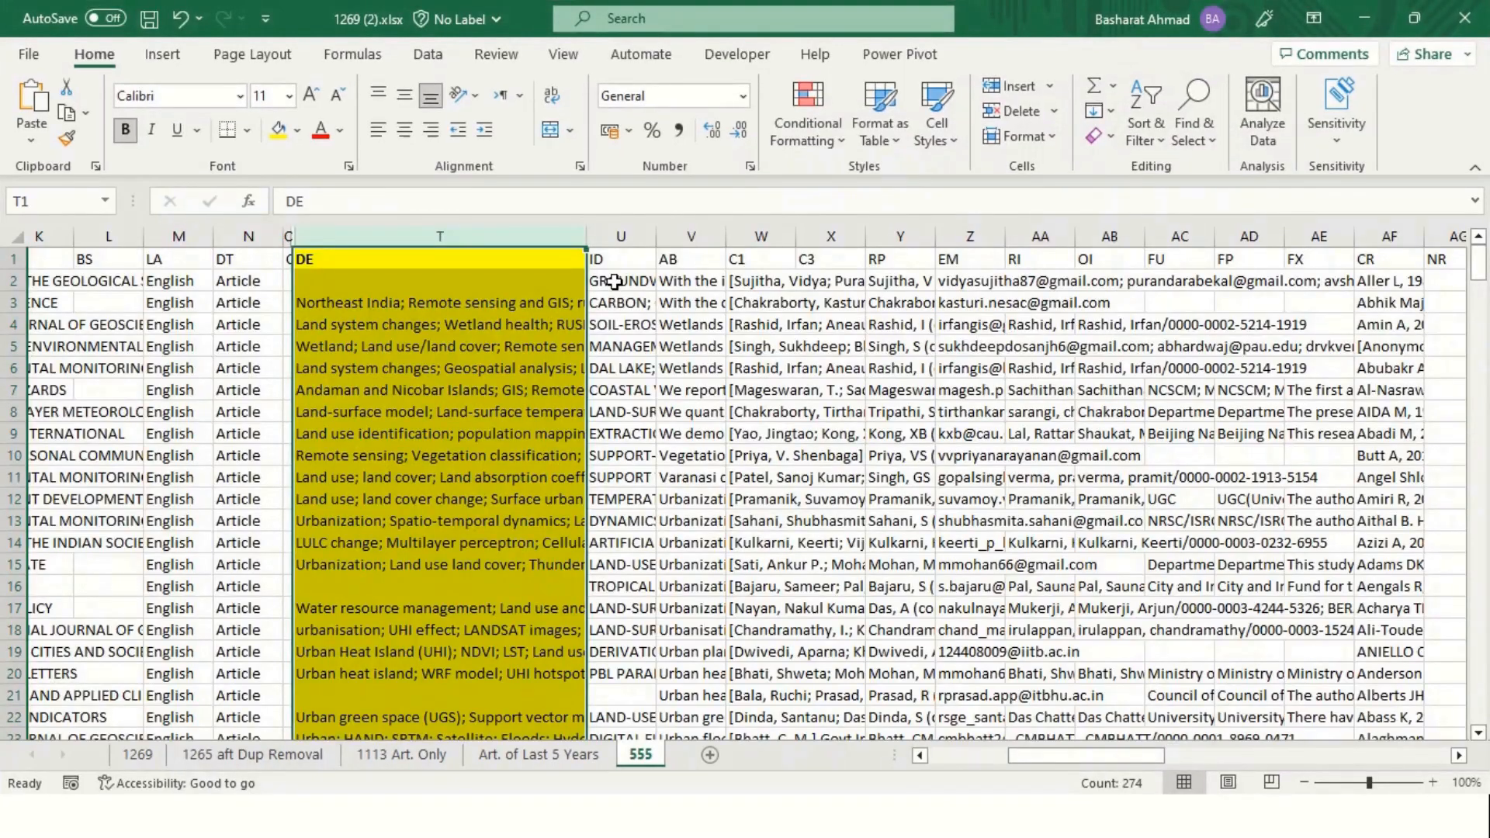
Step: Review two records' author keywords in the DE column (column T)
{"action": "left_click", "coordinate": [439, 324]}
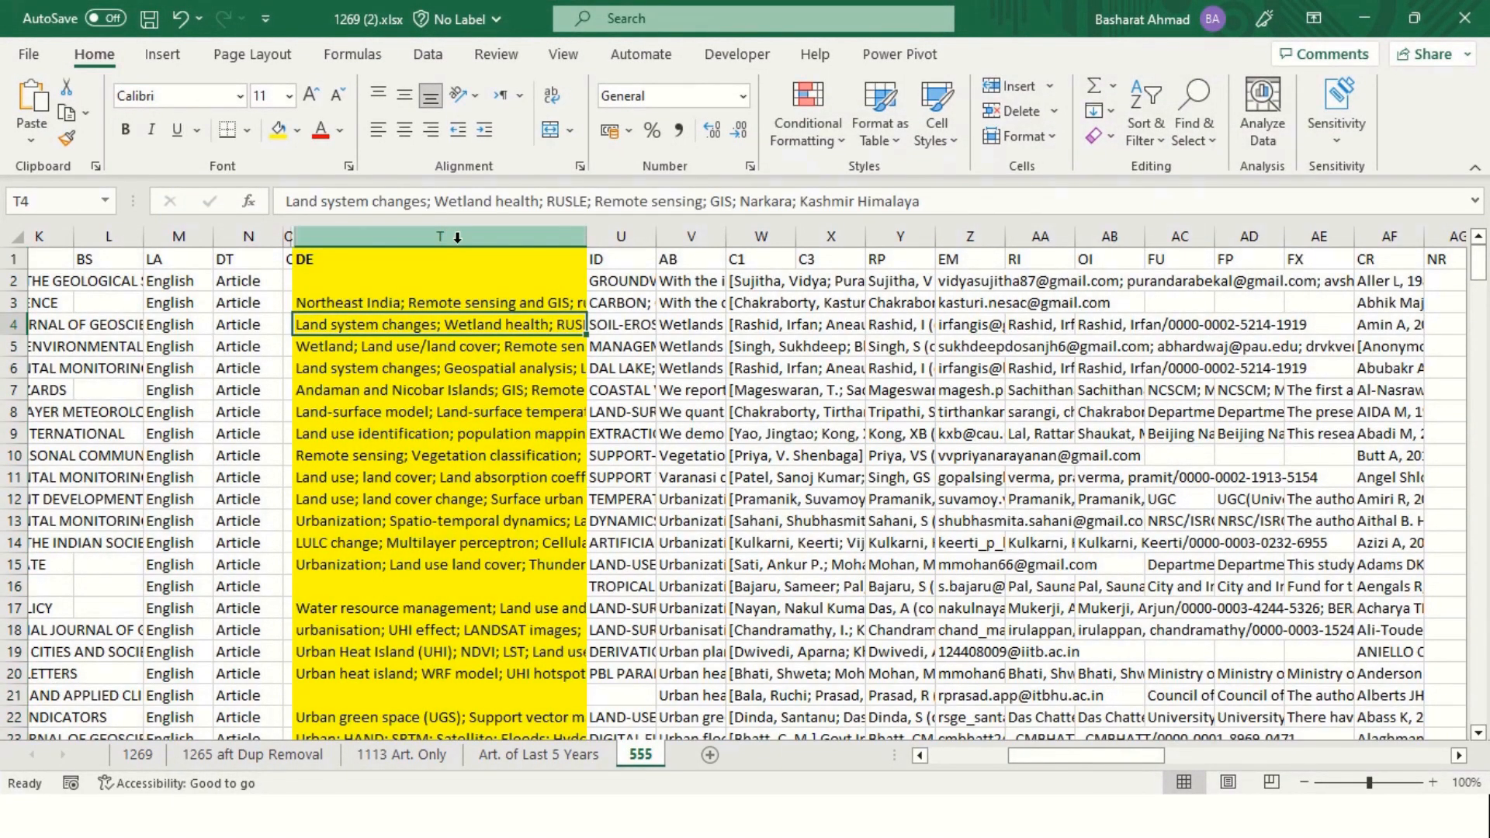
{"action": "left_click", "coordinate": [439, 235]}
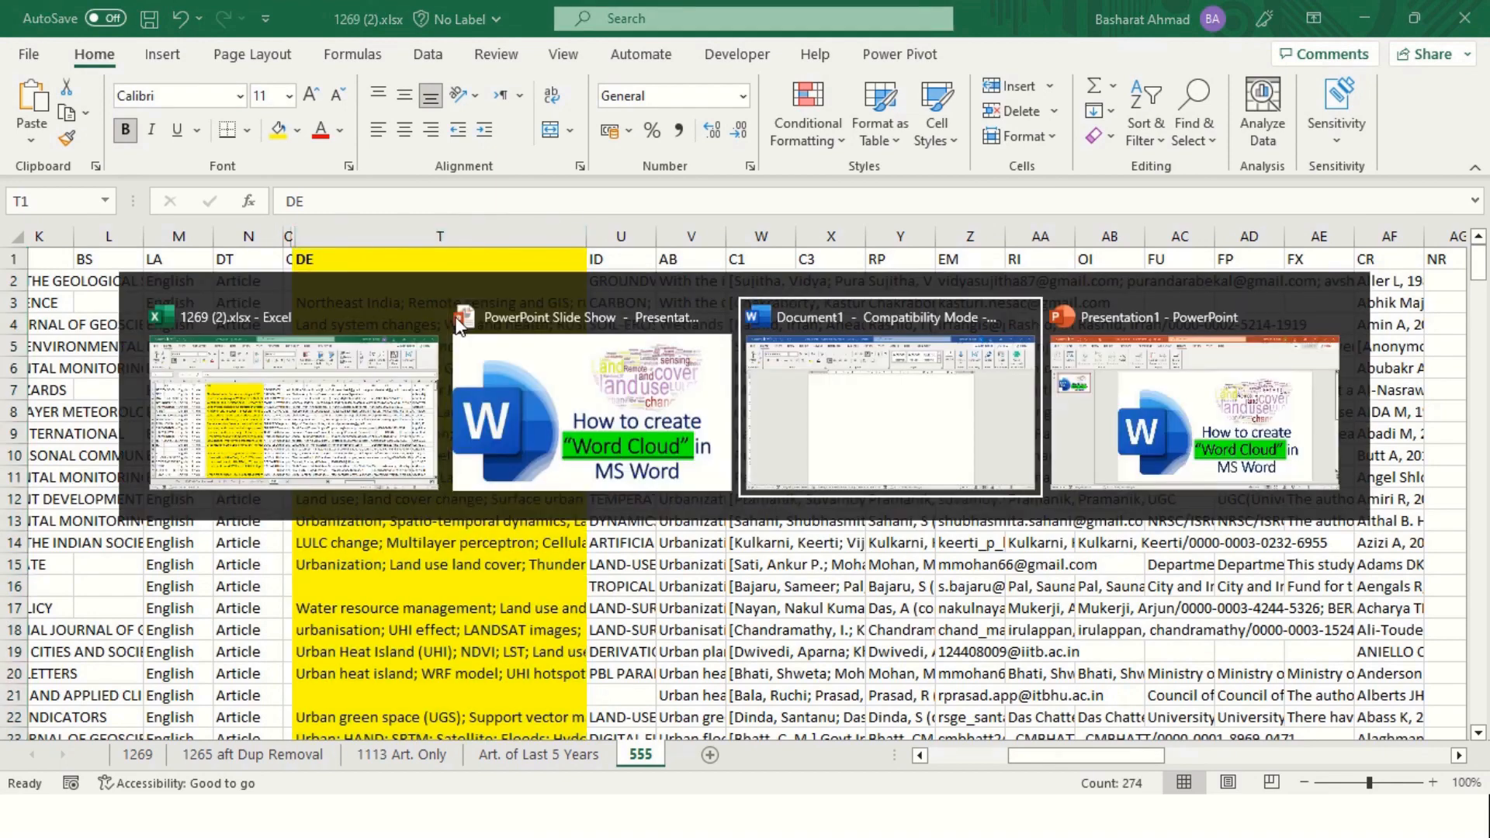
Step: Switch to the Document1 keyword document and show the Insert ribbon
{"action": "left_click", "coordinate": [886, 317]}
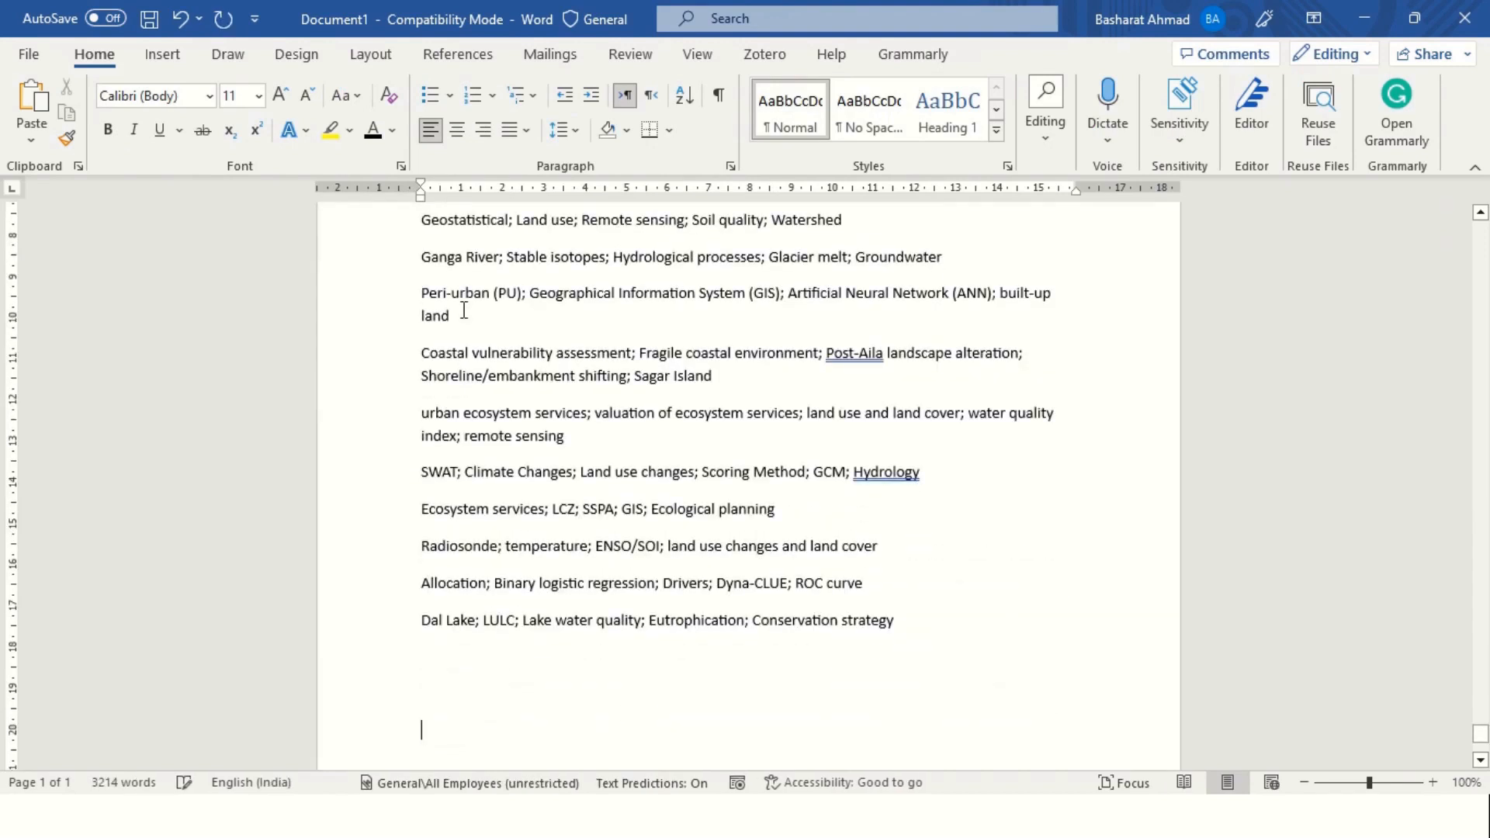
{"action": "left_click", "coordinate": [161, 54]}
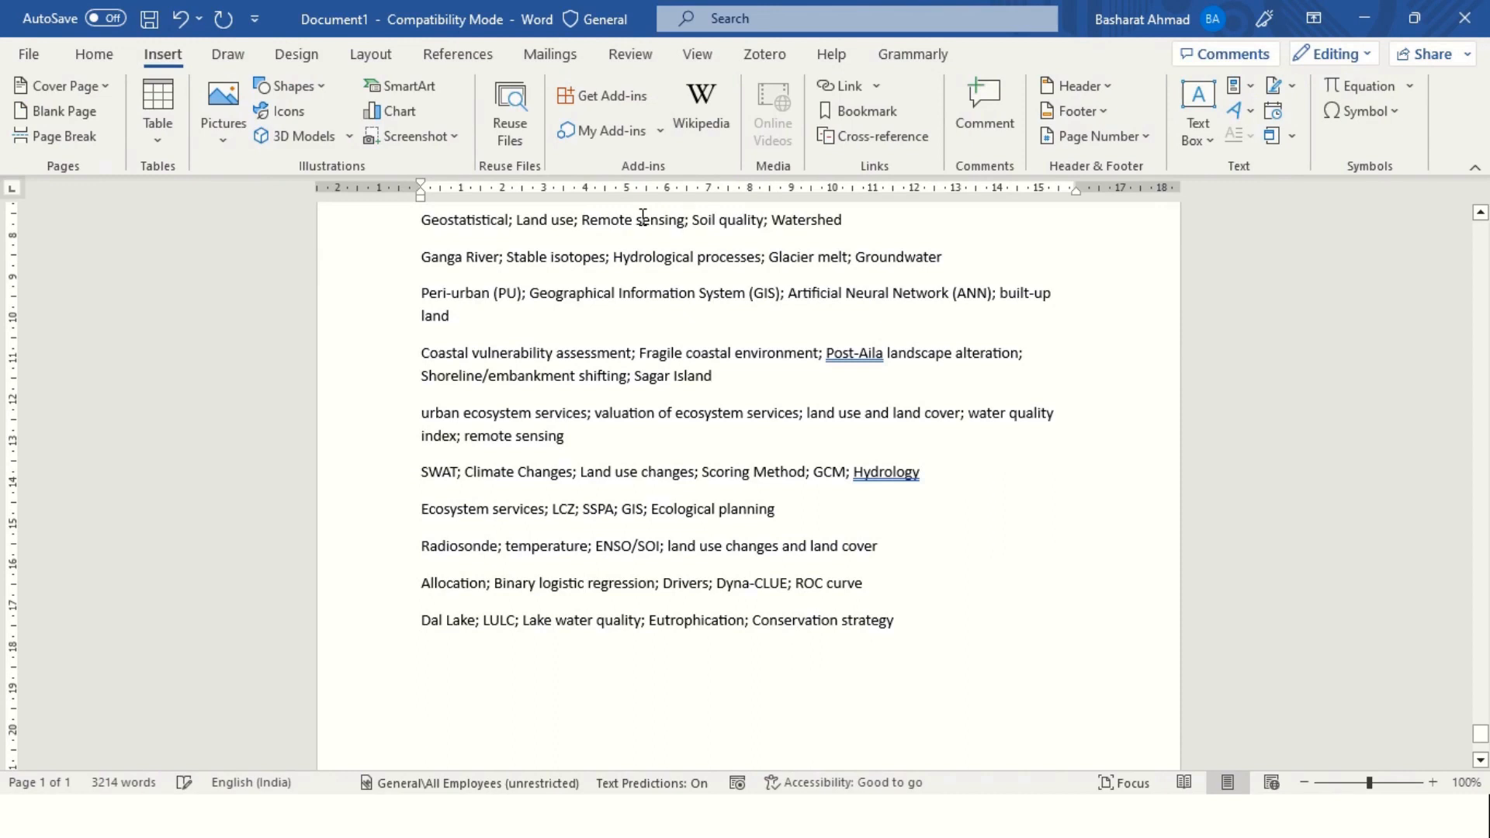
Step: Search the Office add-in store for 'Pr word Cloud'
{"action": "left_click", "coordinate": [608, 99]}
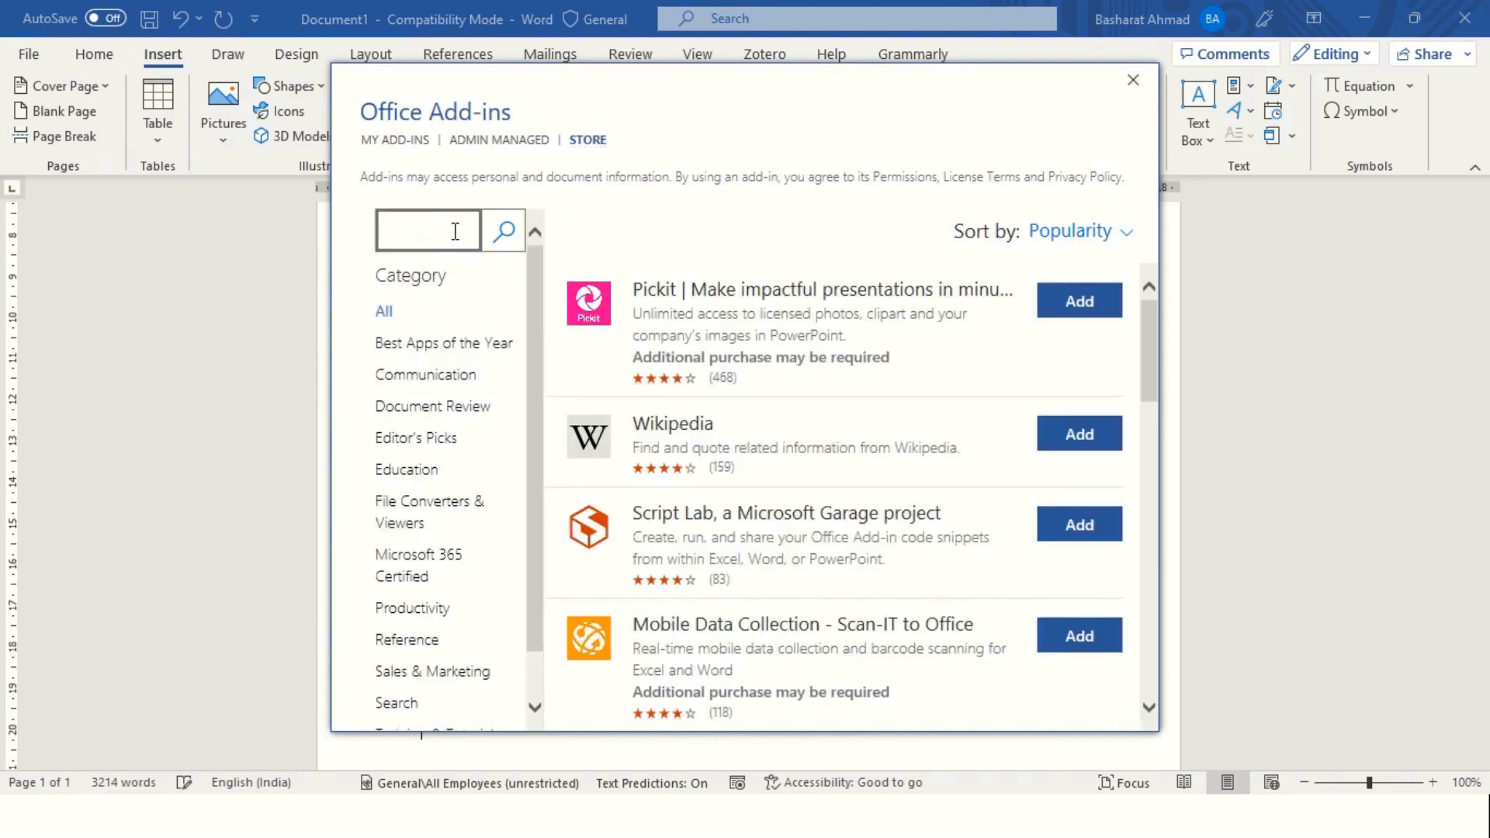
{"action": "left_click", "coordinate": [429, 231]}
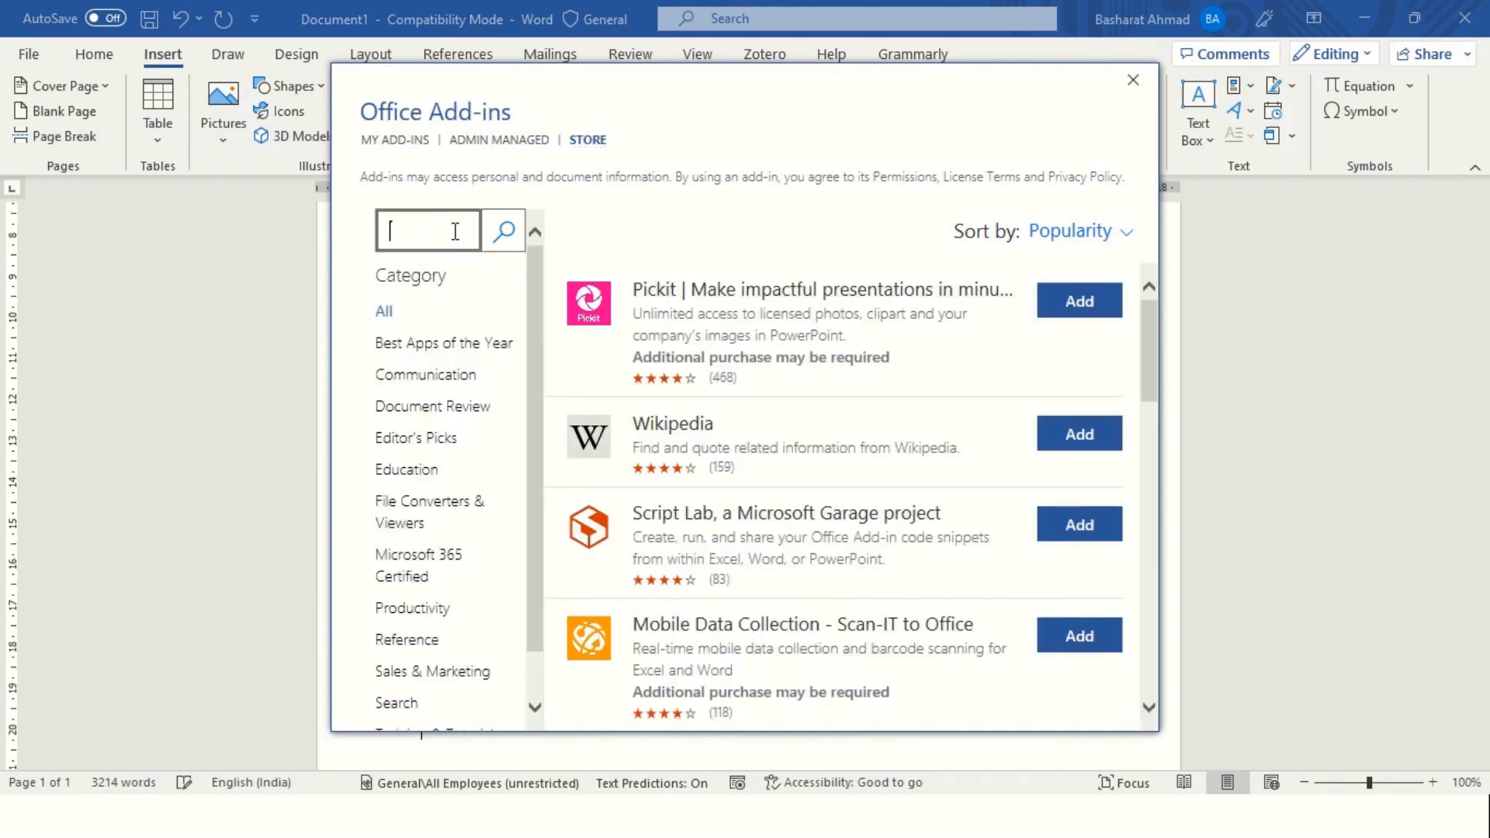
{"action": "type", "text": "Pro"}
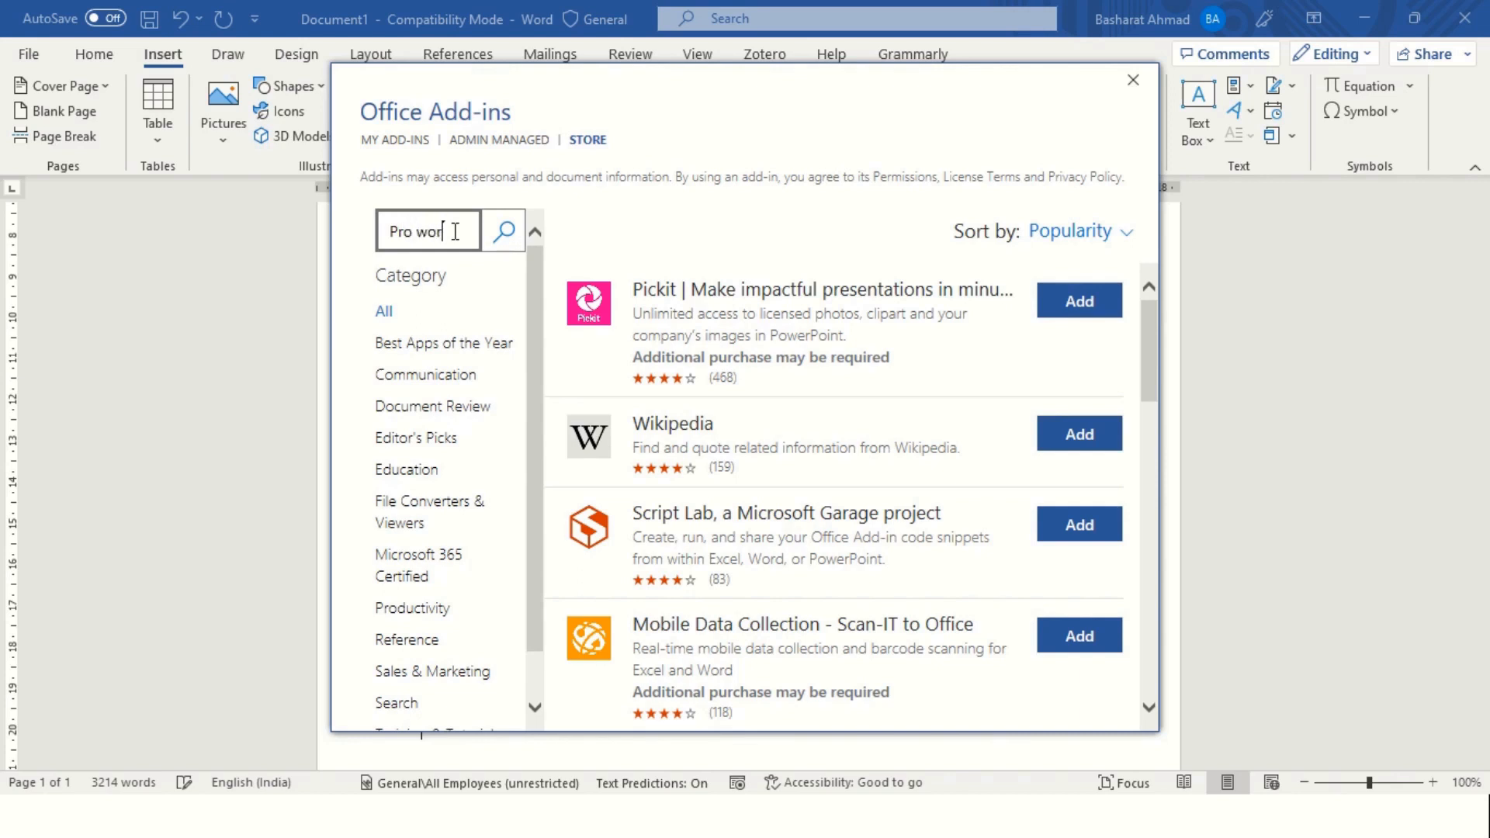
{"action": "type", "text": "word Cloud"}
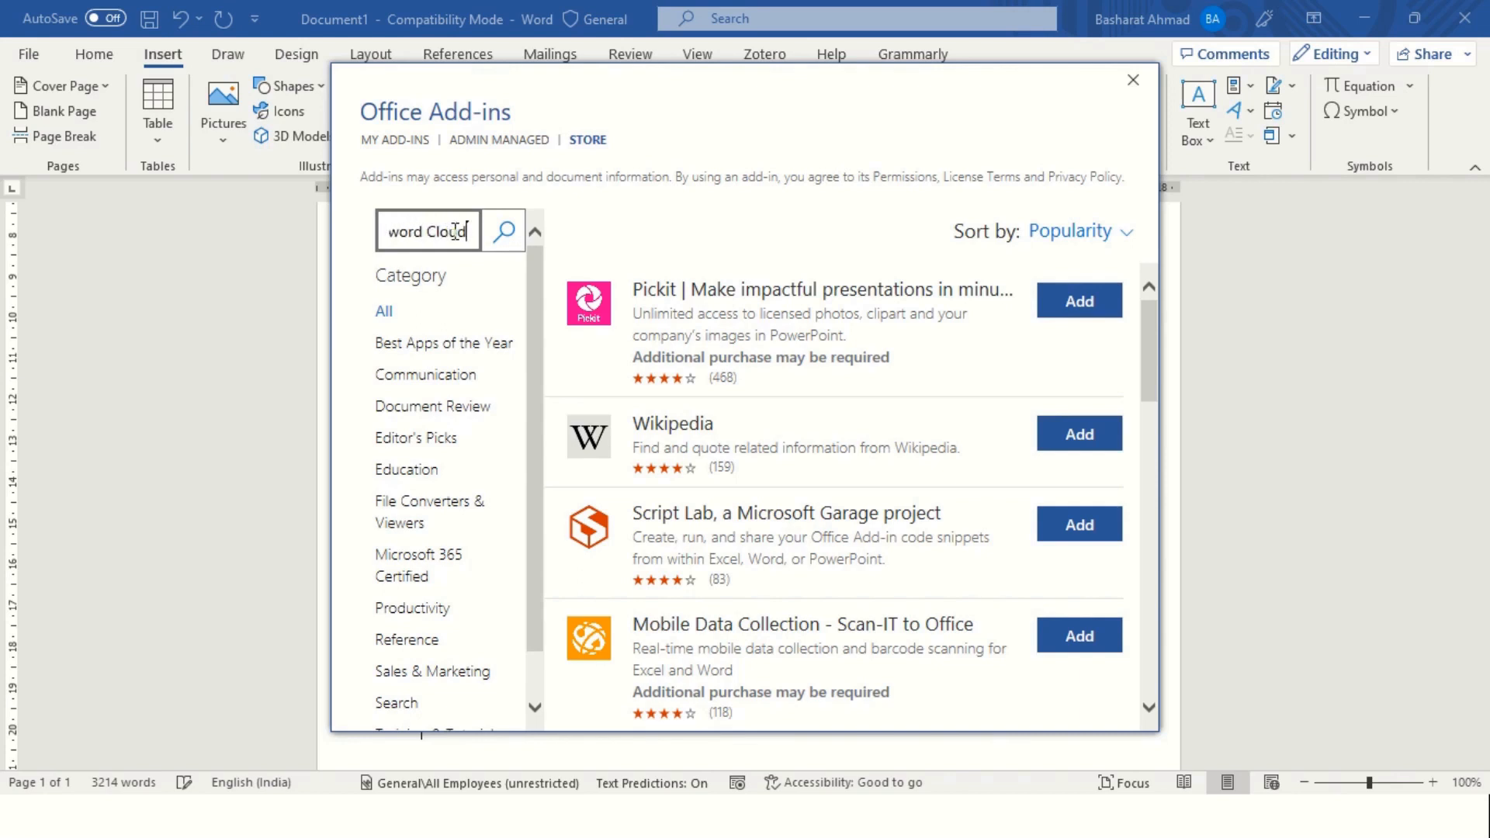
{"action": "left_click", "coordinate": [502, 231]}
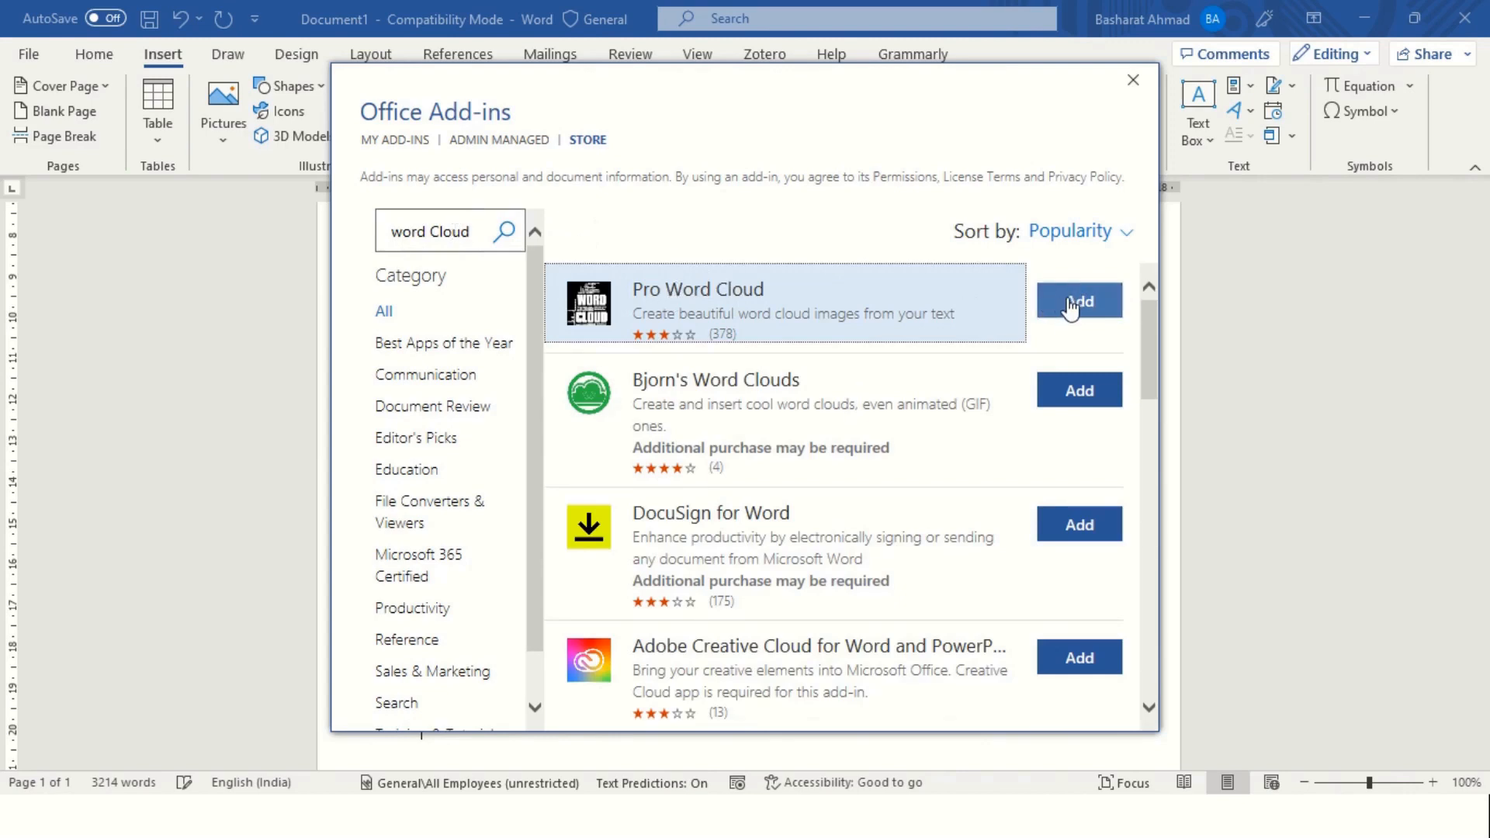
Step: Add the Pro Word Cloud add-in and accept its license terms
{"action": "left_click", "coordinate": [1077, 301]}
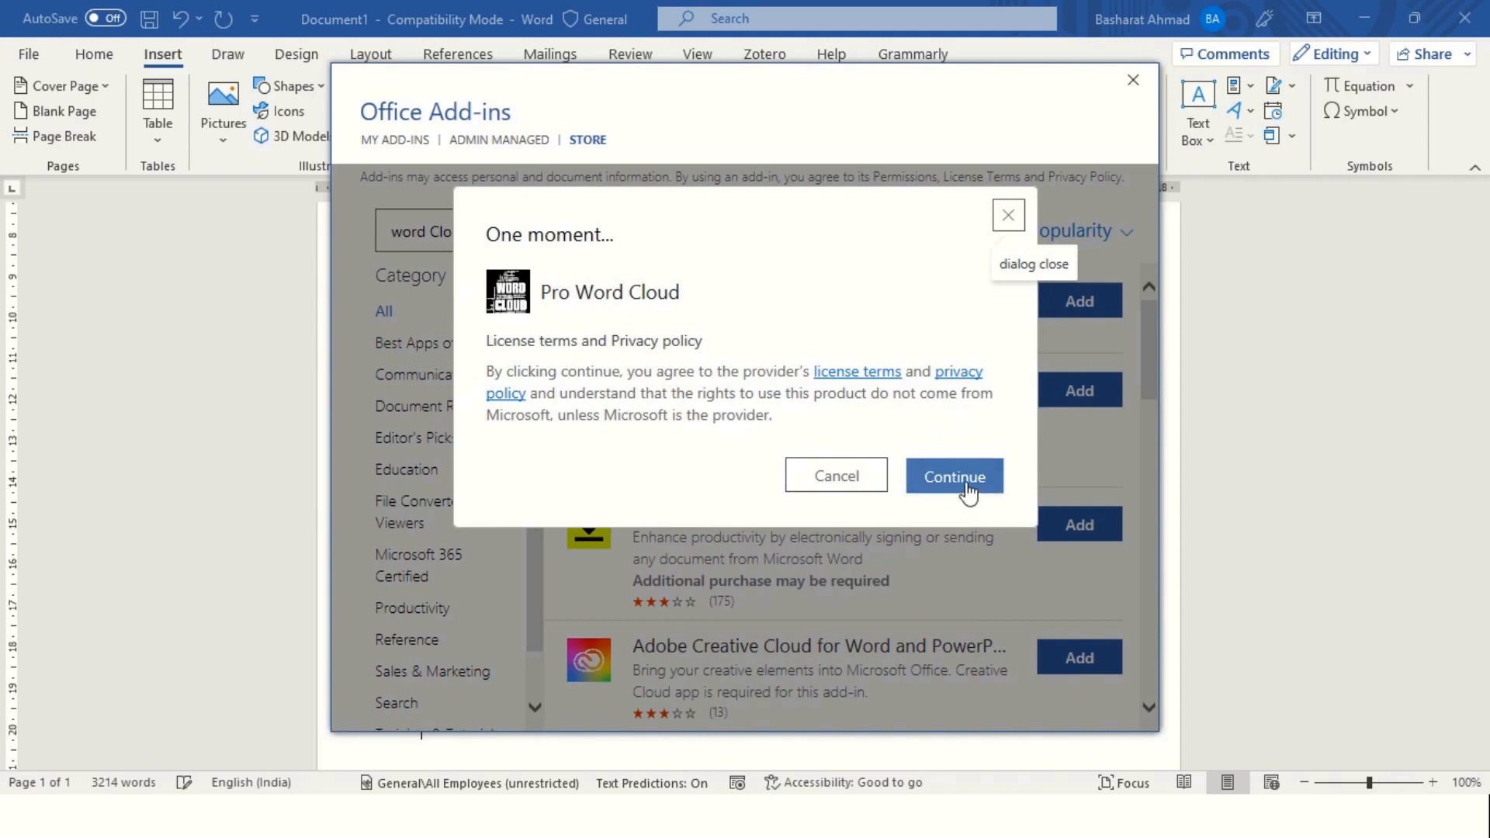
{"action": "left_click", "coordinate": [954, 476]}
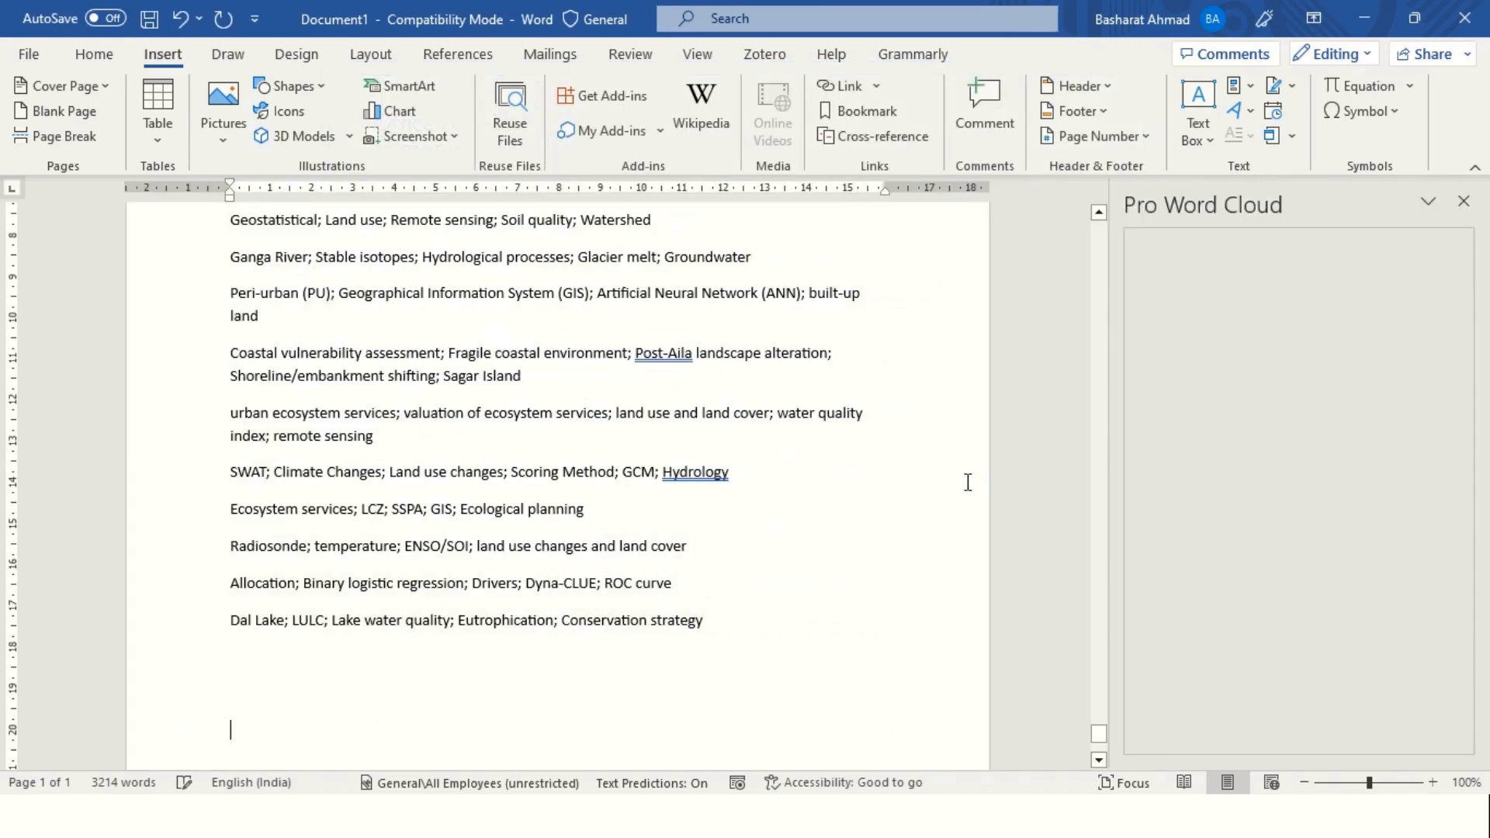
{"action": "mouse_move", "coordinate": [996, 385]}
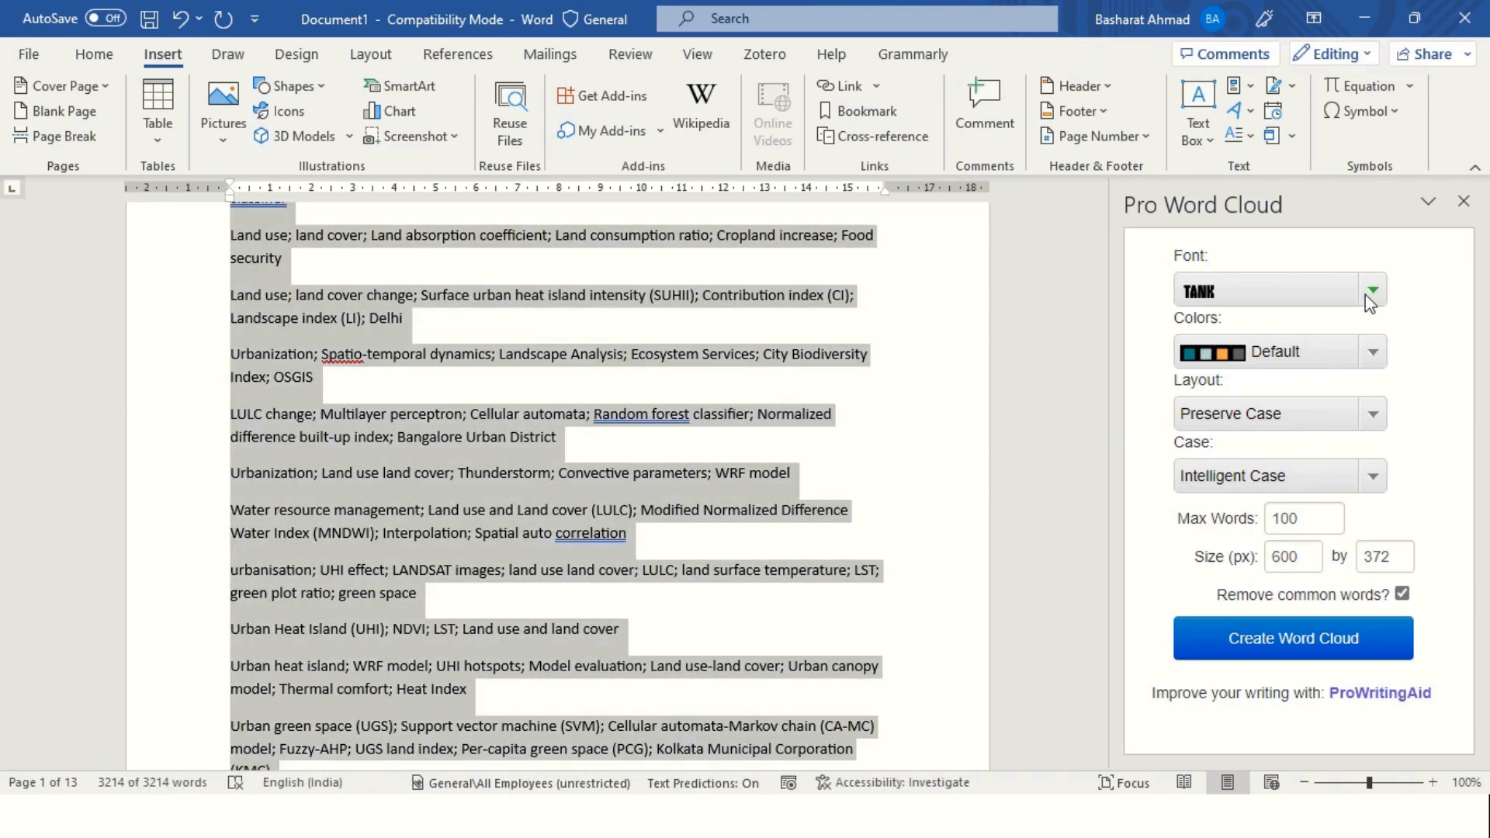
Step: Set the word cloud font to Arial and the colour scheme to Bright
{"action": "left_click", "coordinate": [1370, 290]}
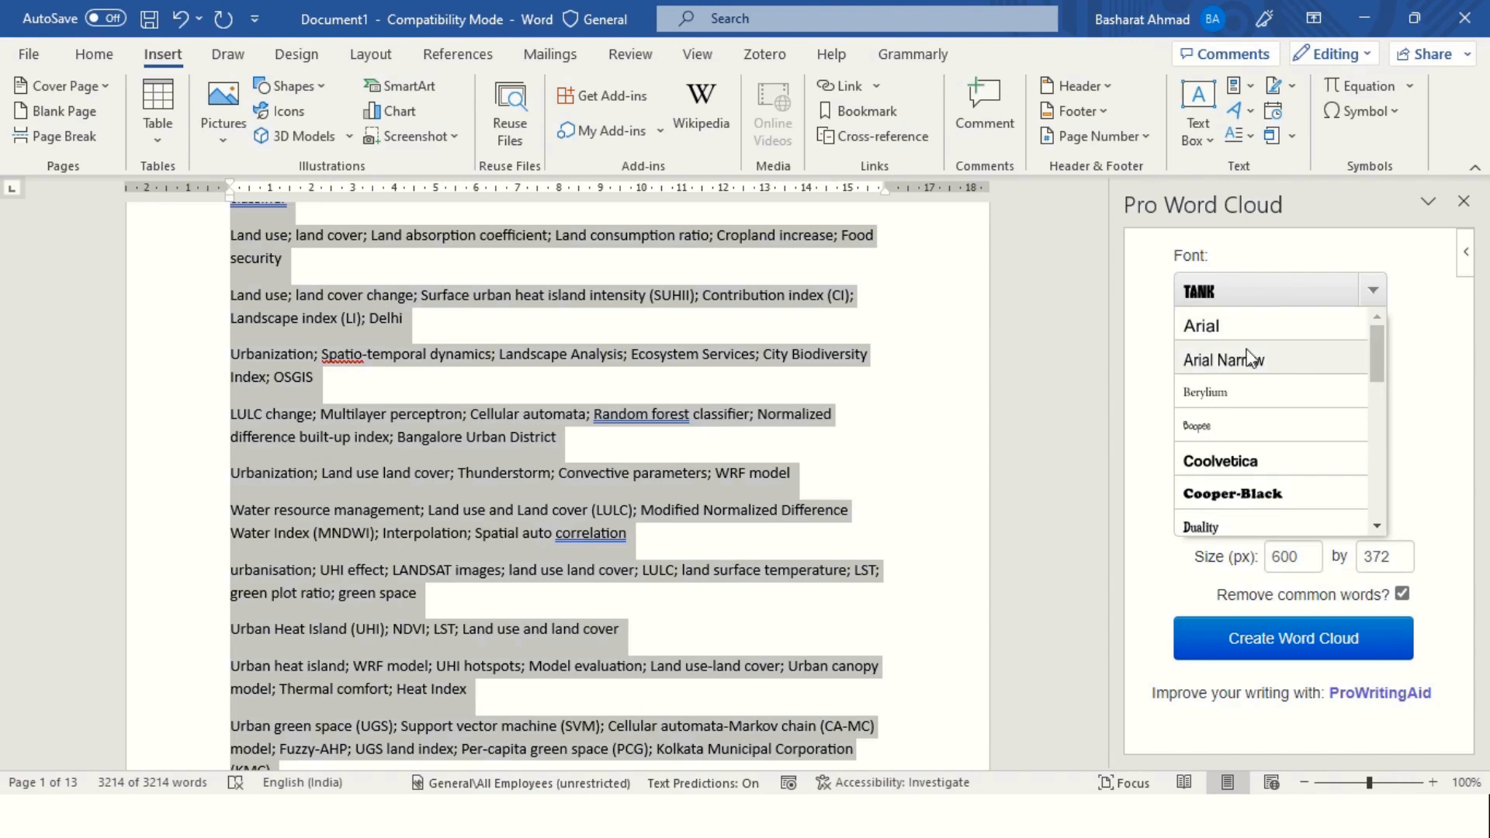
{"action": "left_click", "coordinate": [1200, 324]}
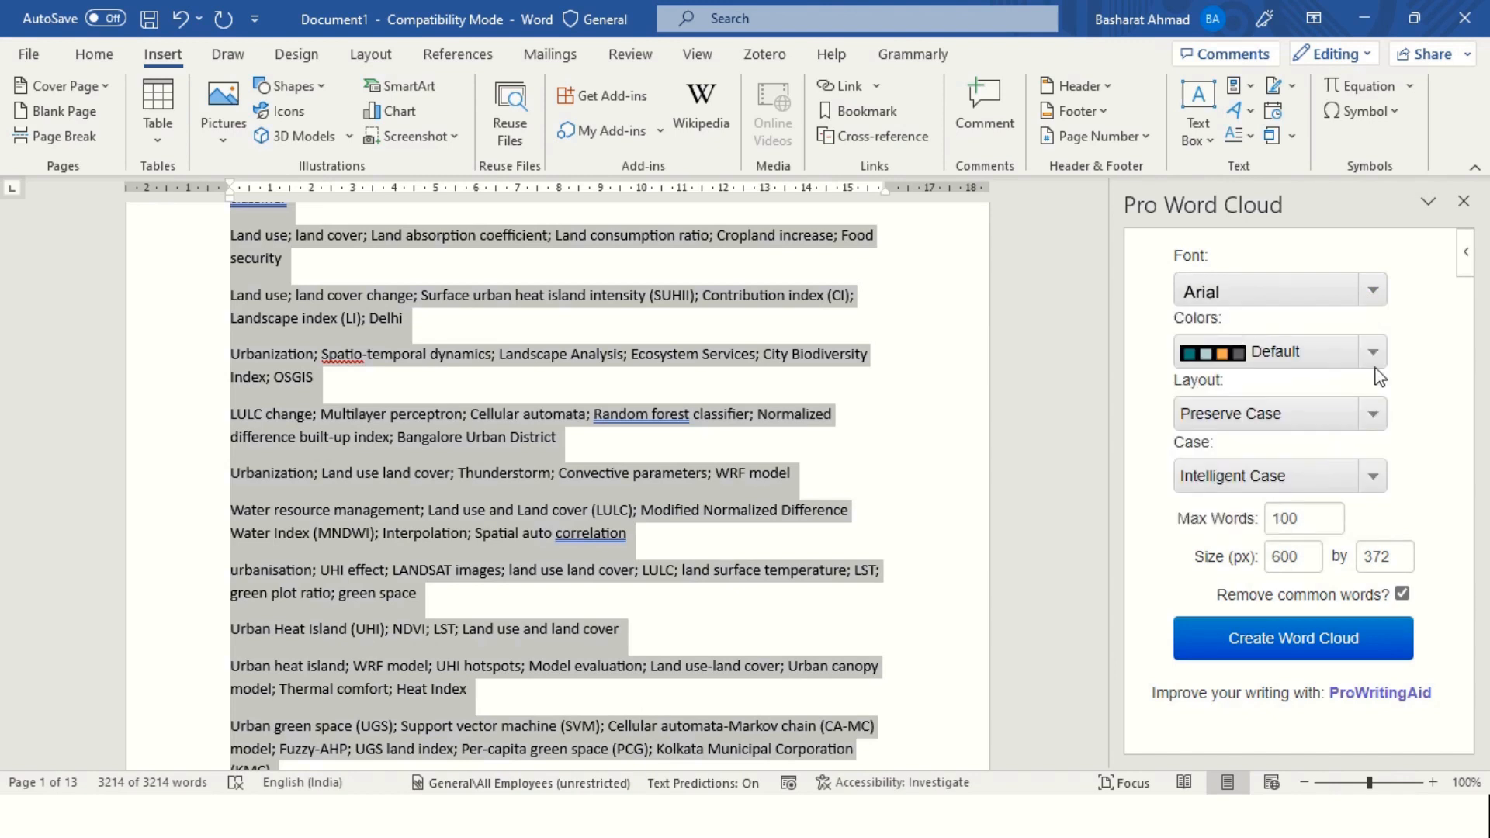
{"action": "left_click", "coordinate": [1371, 351]}
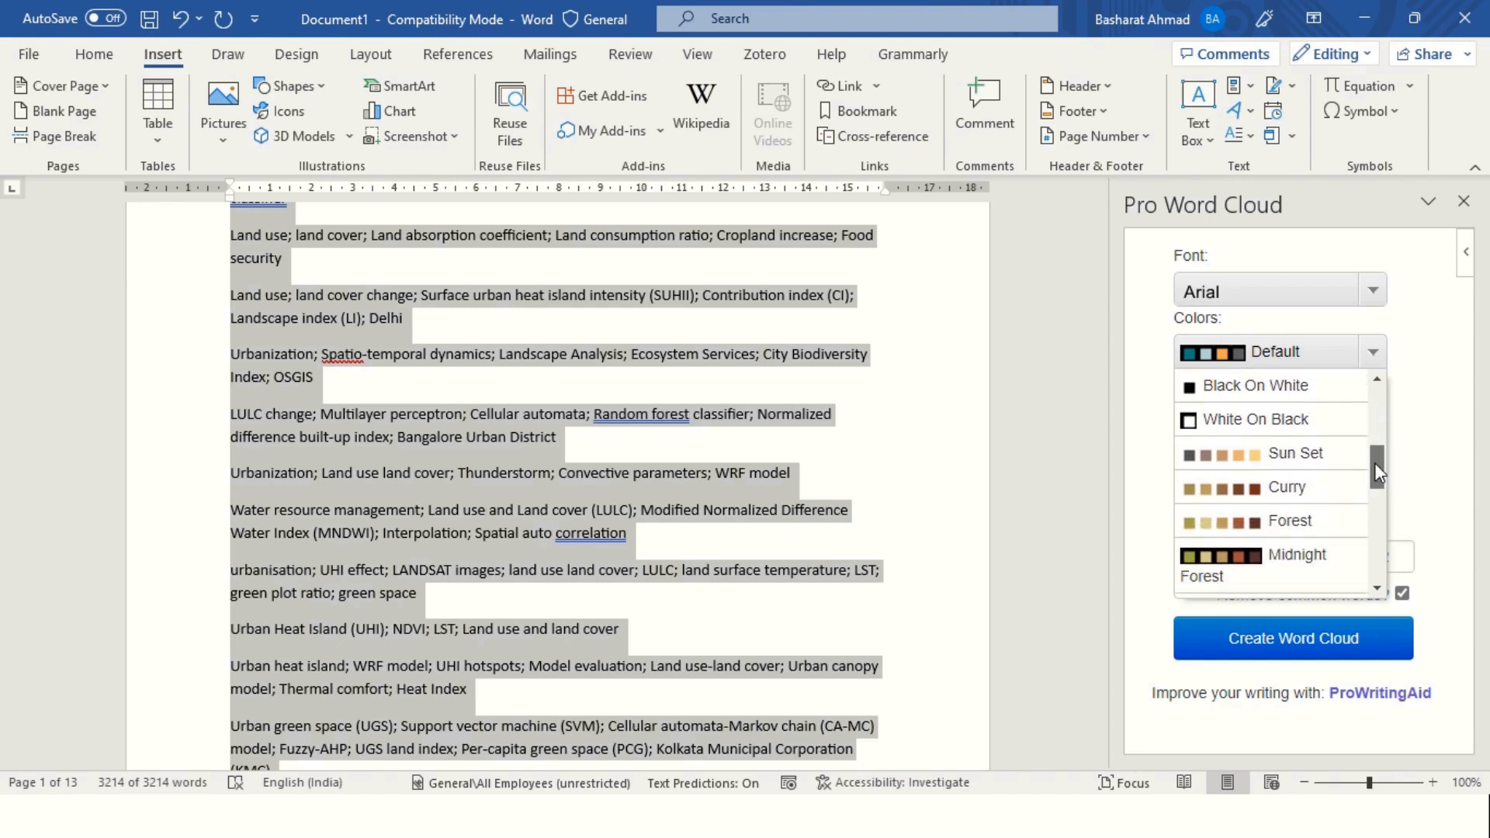
{"action": "scroll", "scroll_direction": "down", "scroll_amount": 3}
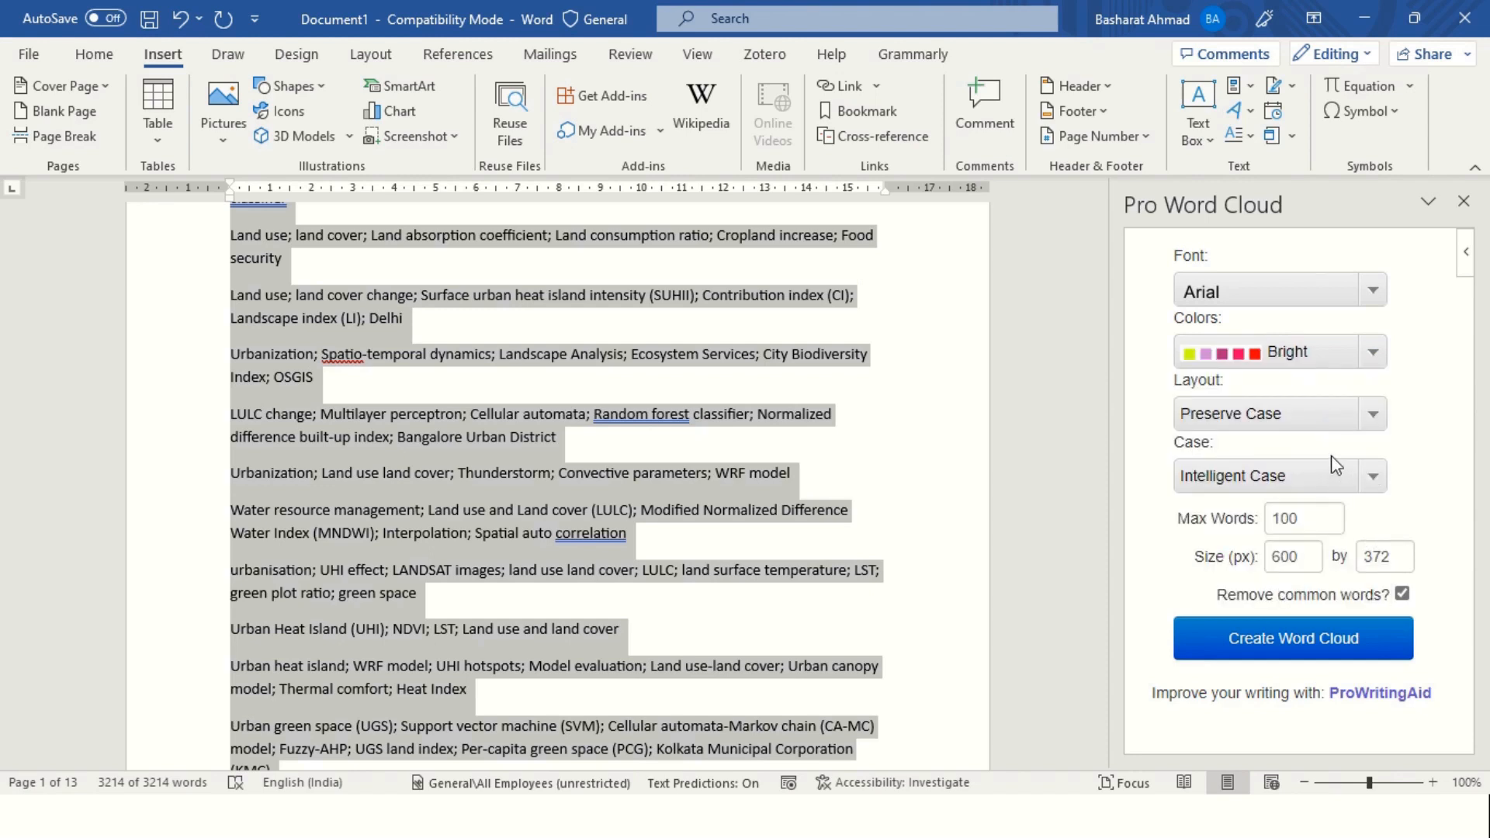
{"action": "left_click", "coordinate": [1370, 412]}
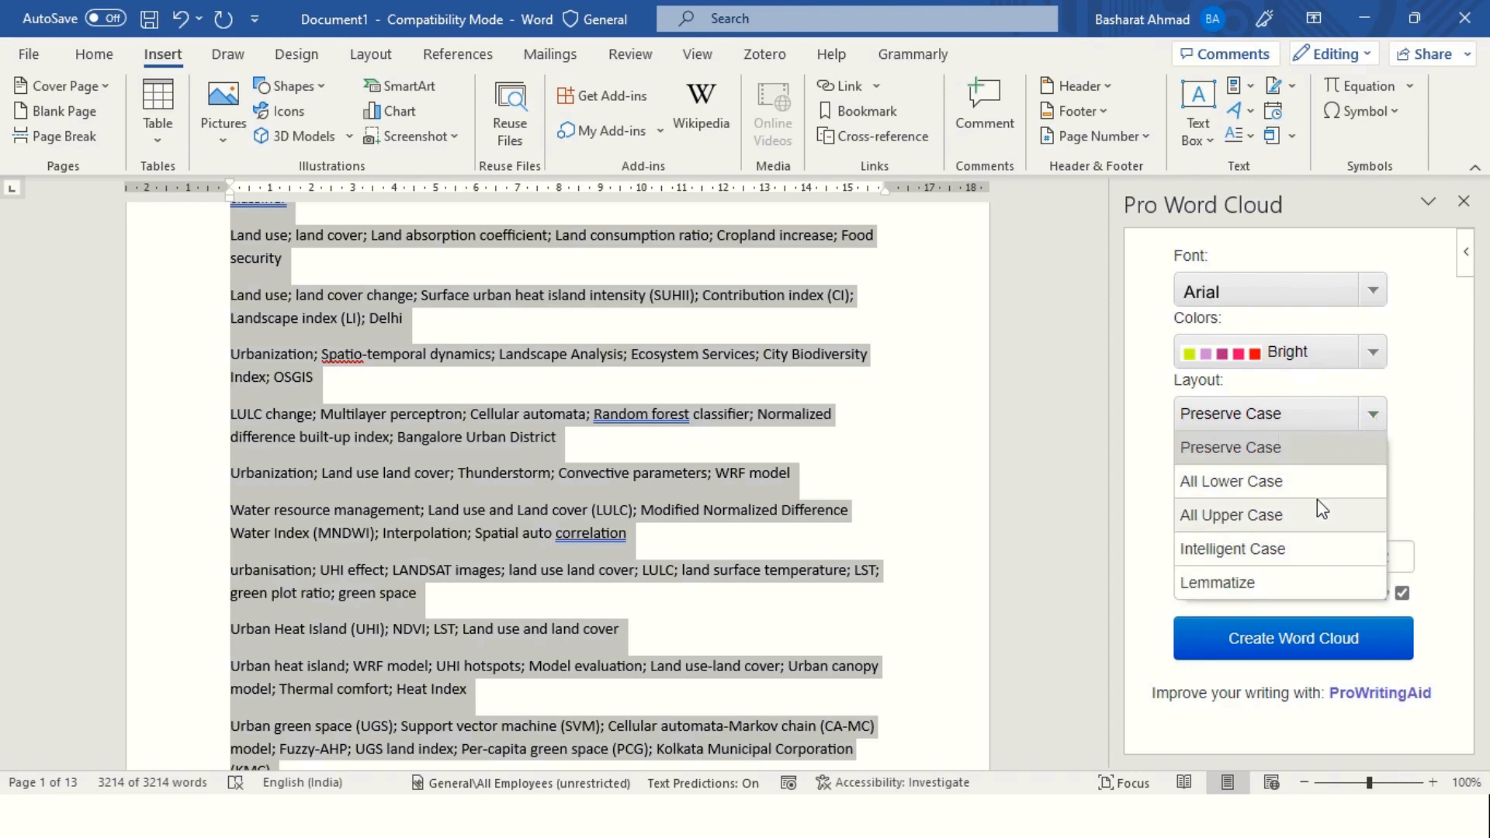
Step: Review the Layout and Case options and switch off Remove common words
{"action": "left_click", "coordinate": [1231, 548]}
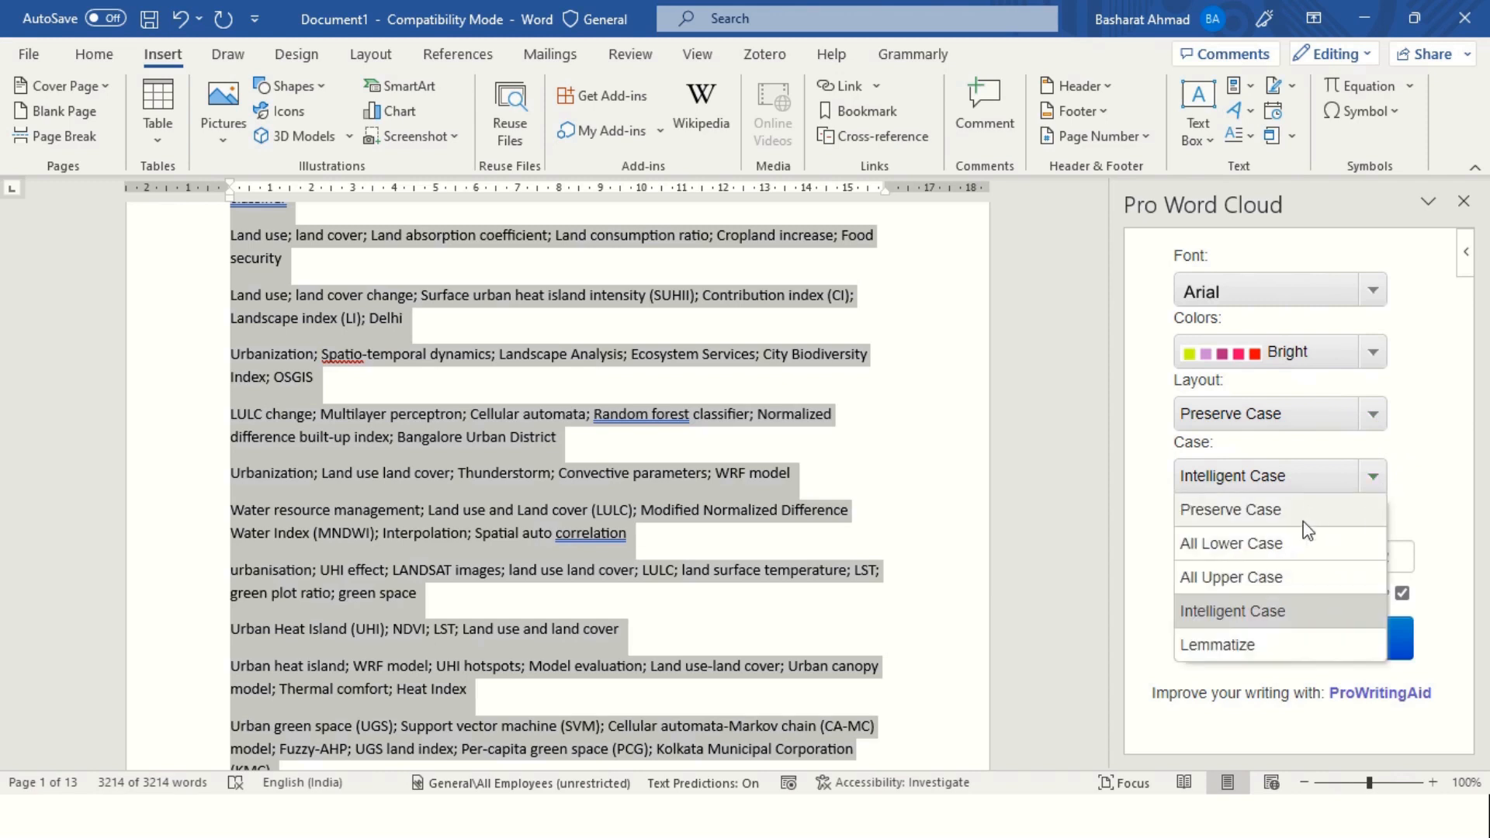
{"action": "left_click", "coordinate": [1232, 610]}
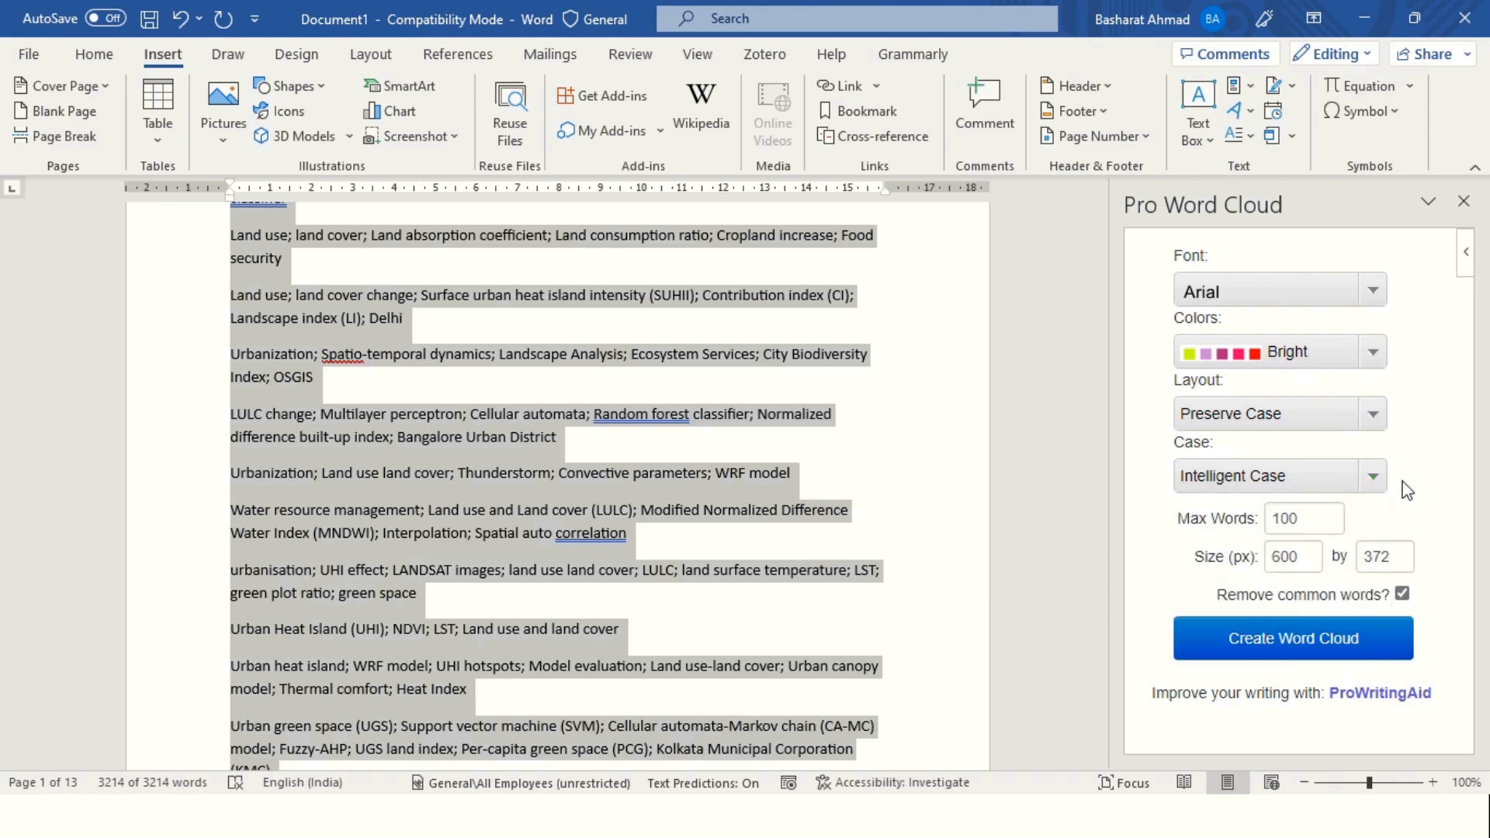
{"action": "mouse_move", "coordinate": [1268, 606]}
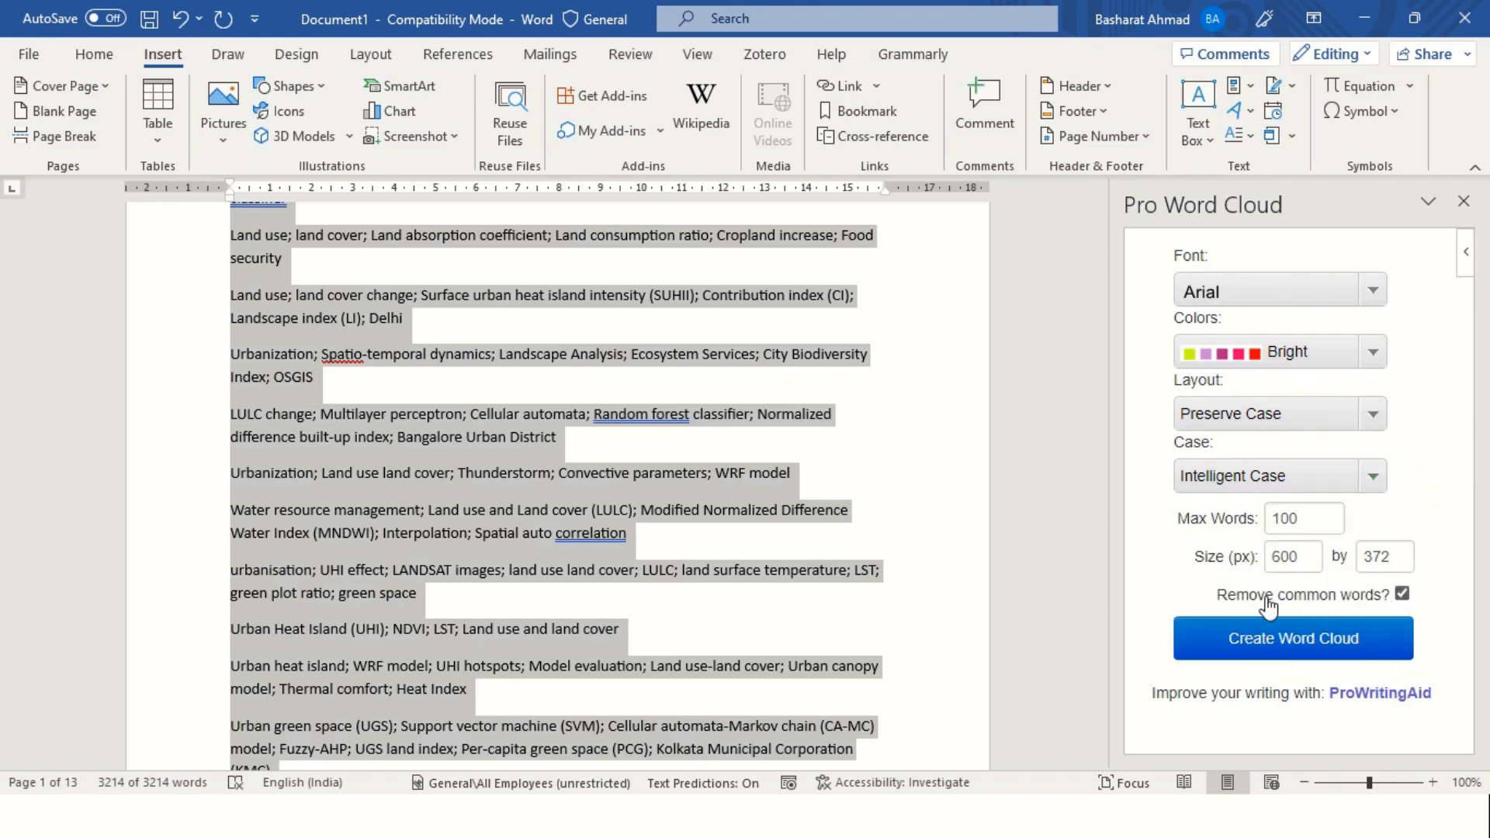
{"action": "left_click", "coordinate": [1402, 594]}
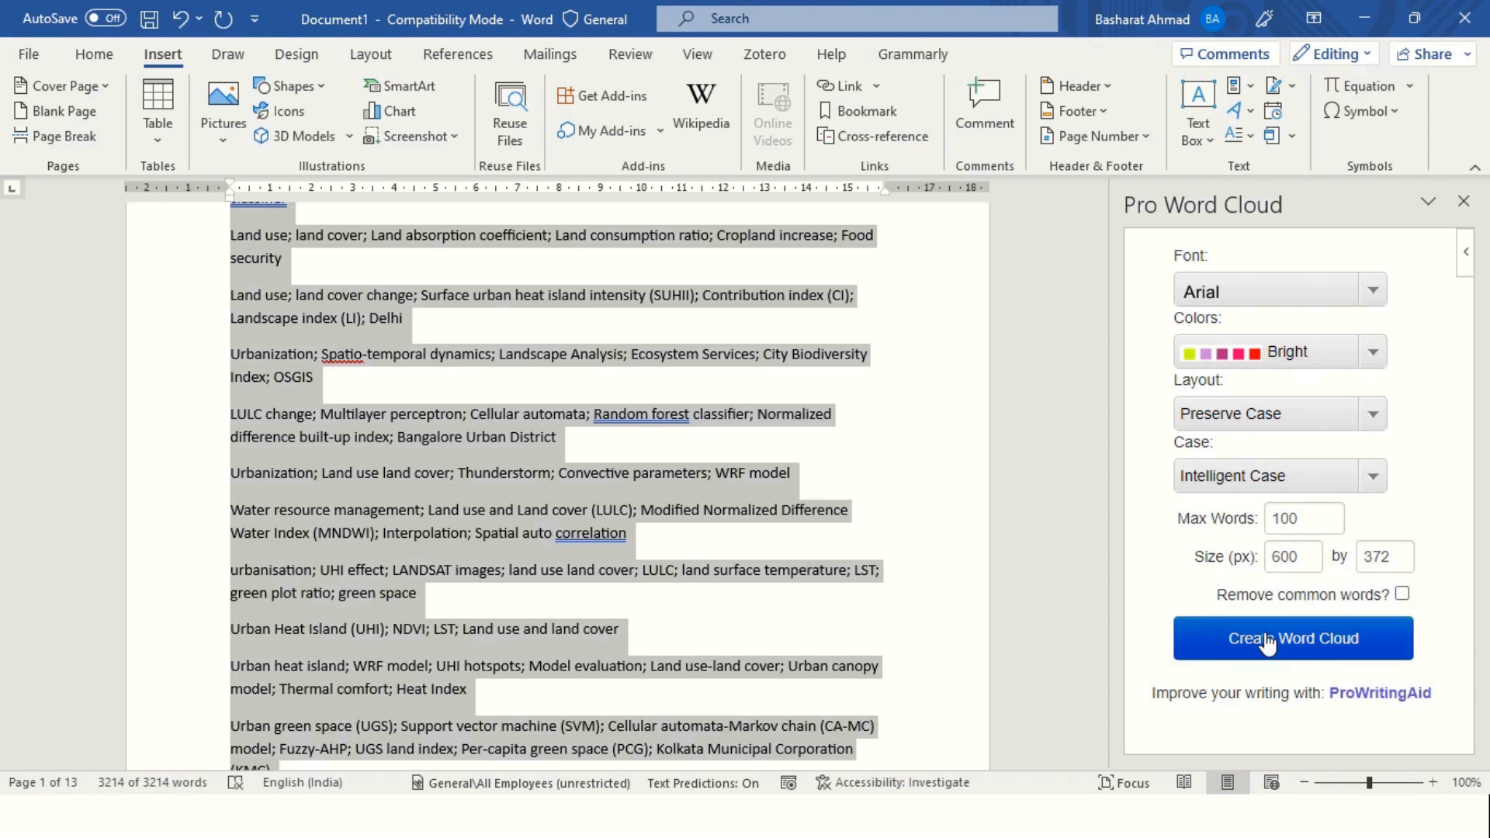
Step: Create the keyword word cloud and copy its image to the clipboard
{"action": "left_click", "coordinate": [1292, 638]}
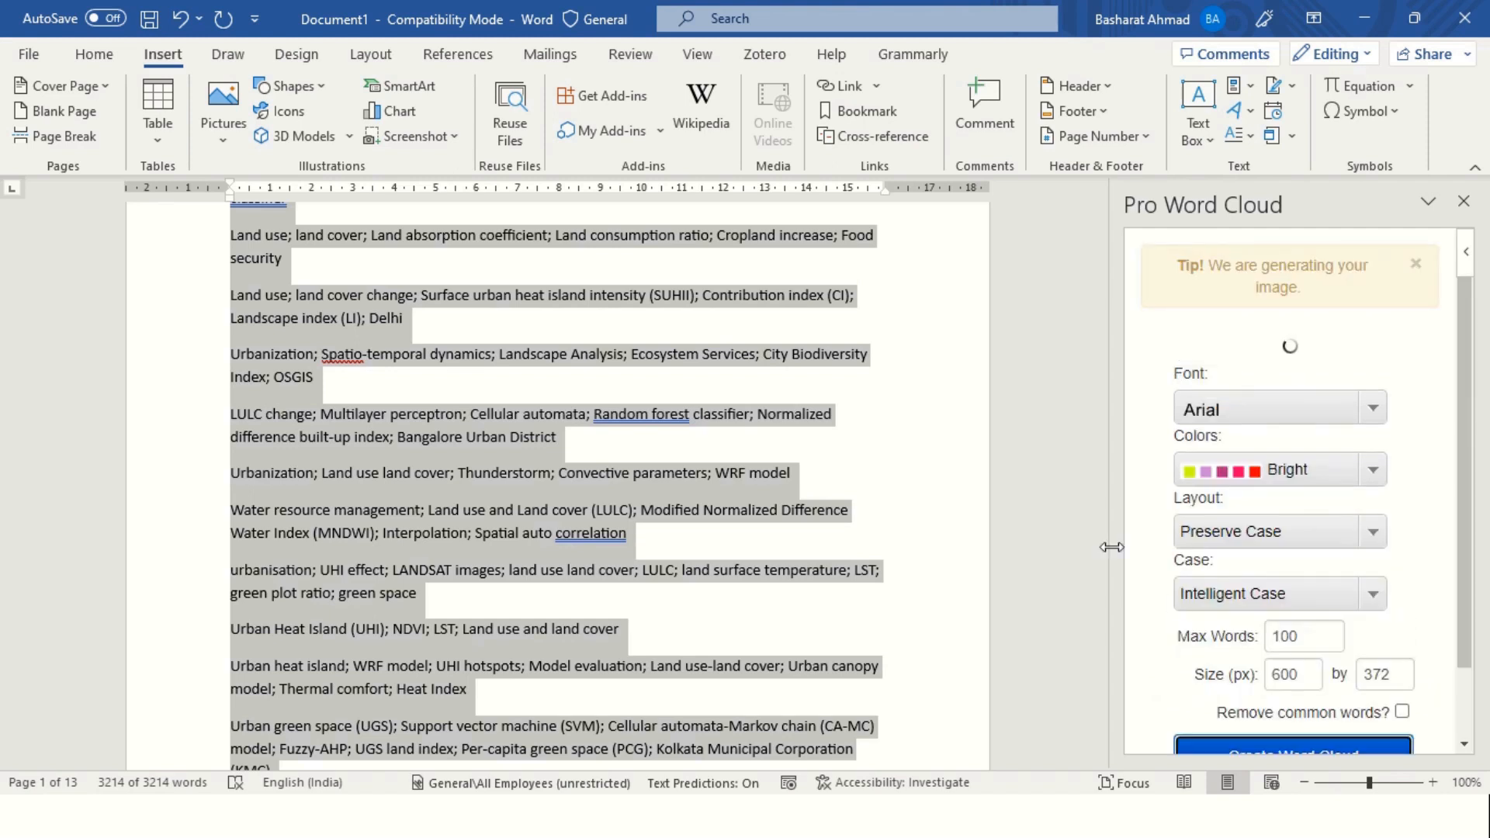
{"action": "mouse_move", "coordinate": [1302, 371]}
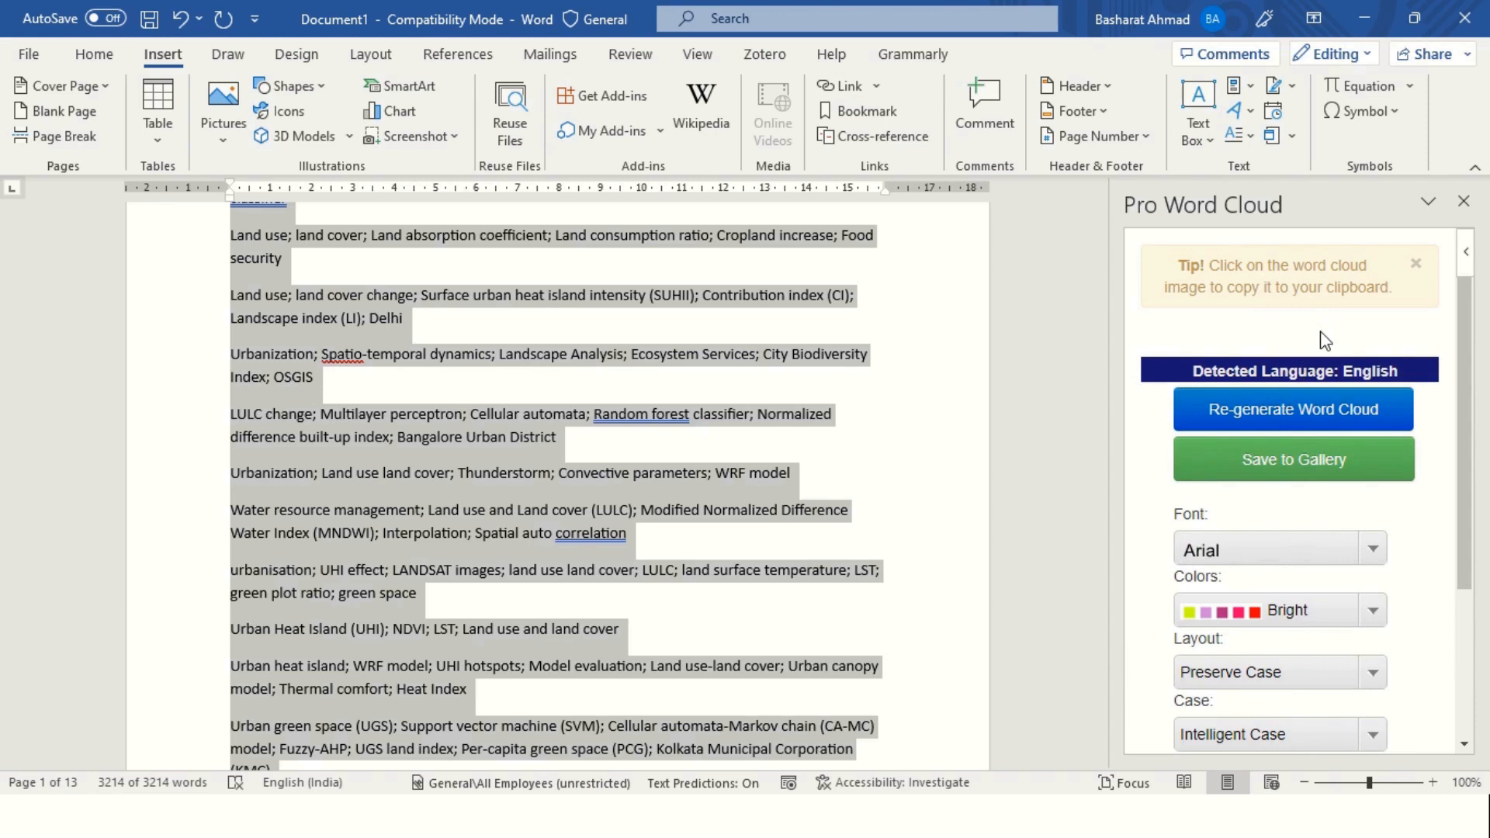
{"action": "left_click", "coordinate": [1291, 408]}
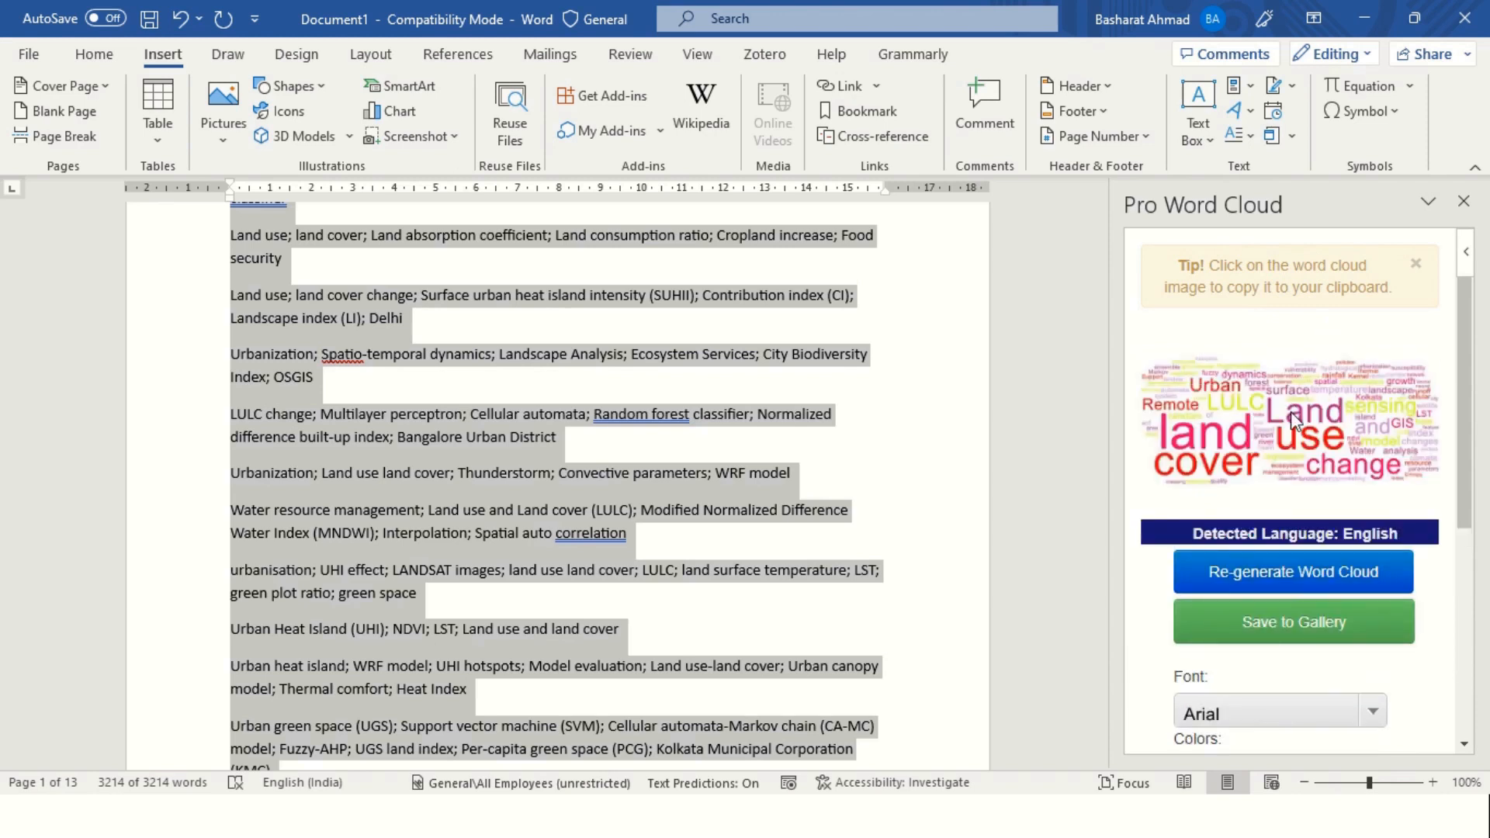
{"action": "mouse_move", "coordinate": [1327, 287]}
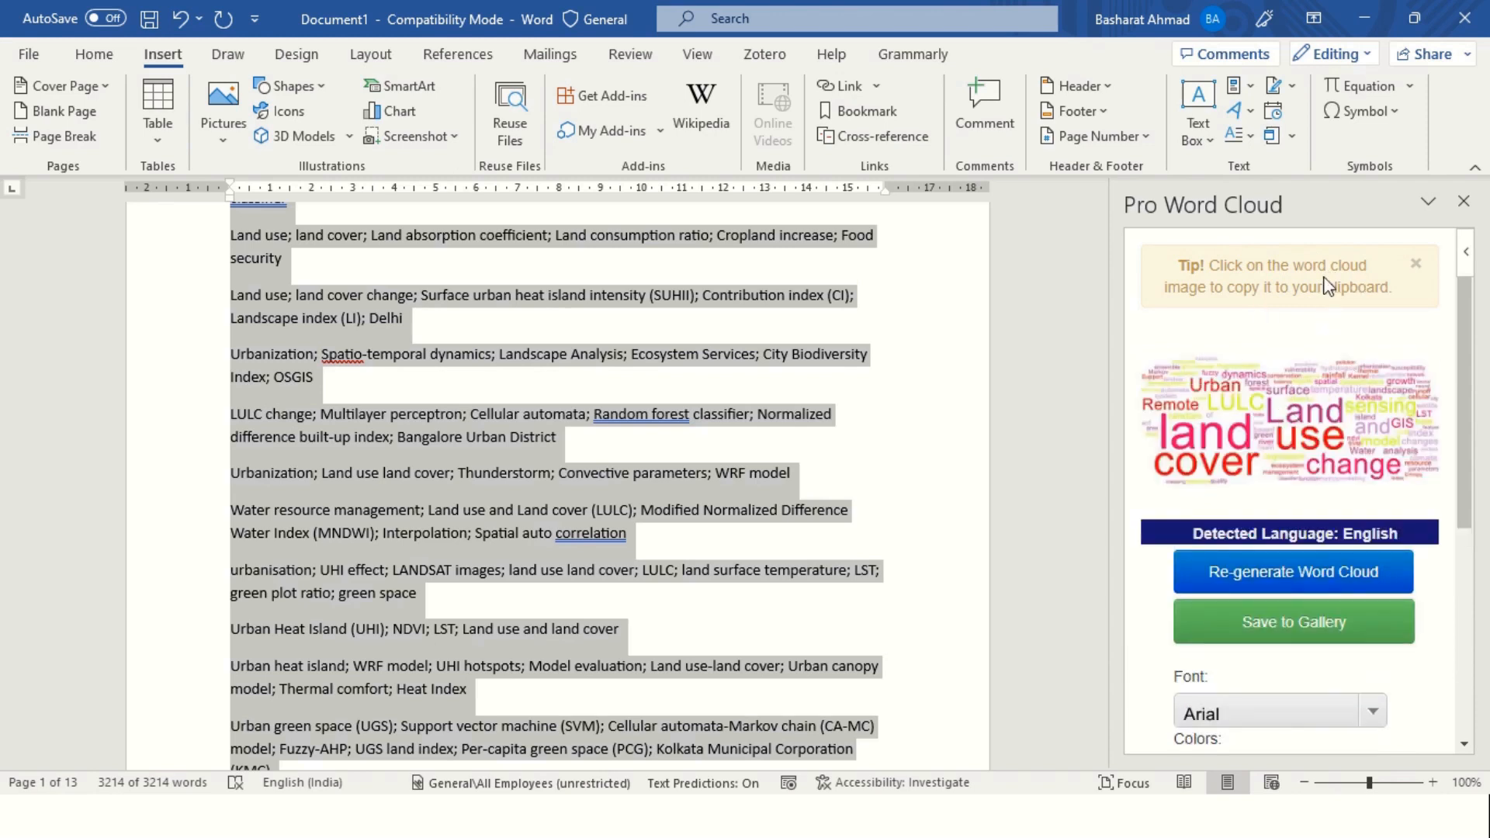
{"action": "left_click", "coordinate": [1288, 422]}
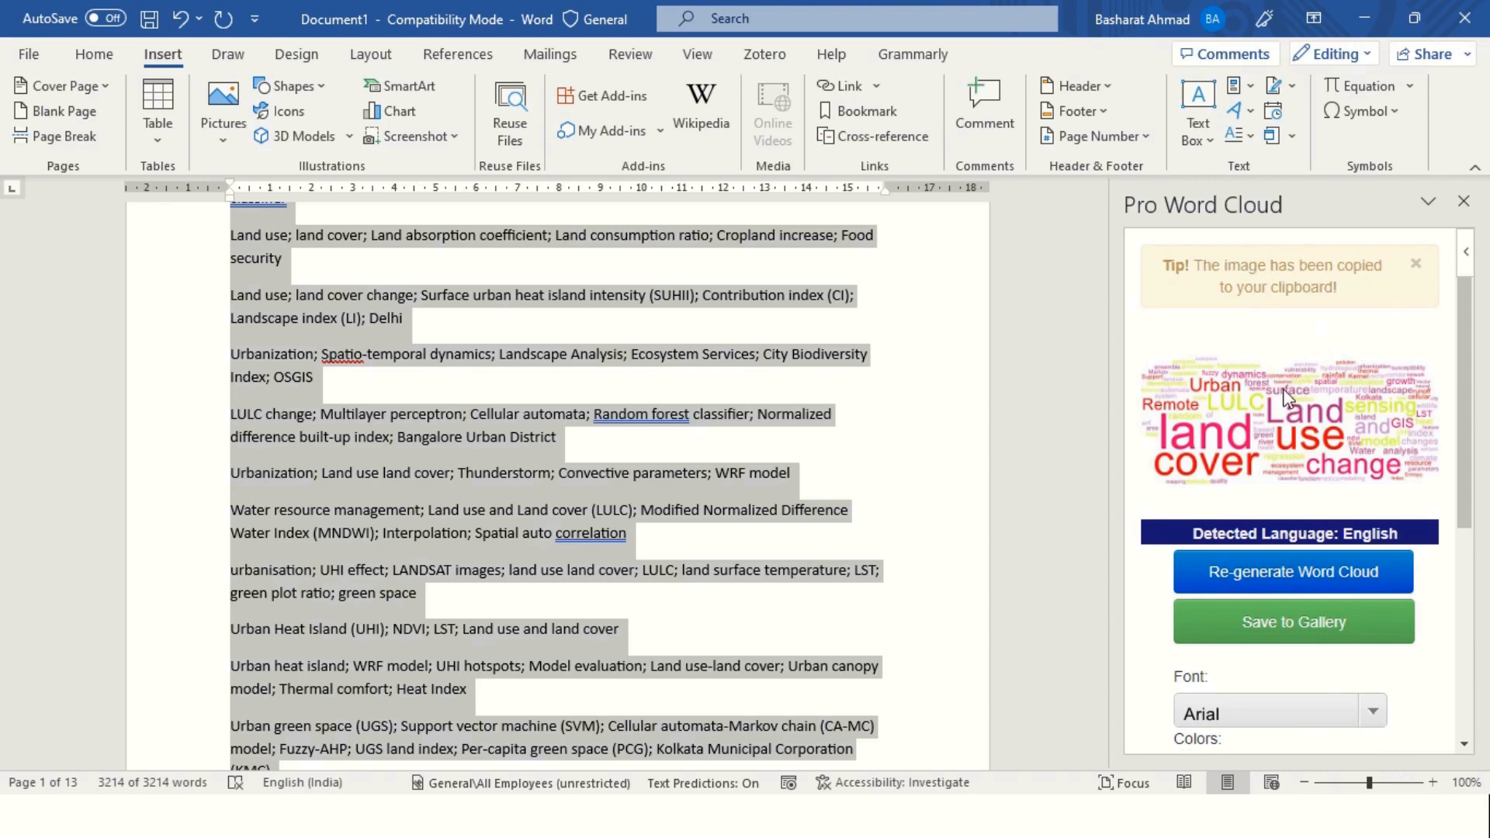
Step: Dismiss the image menu and set the insertion point after the last keywords on page 13
{"action": "right_click", "coordinate": [1287, 396]}
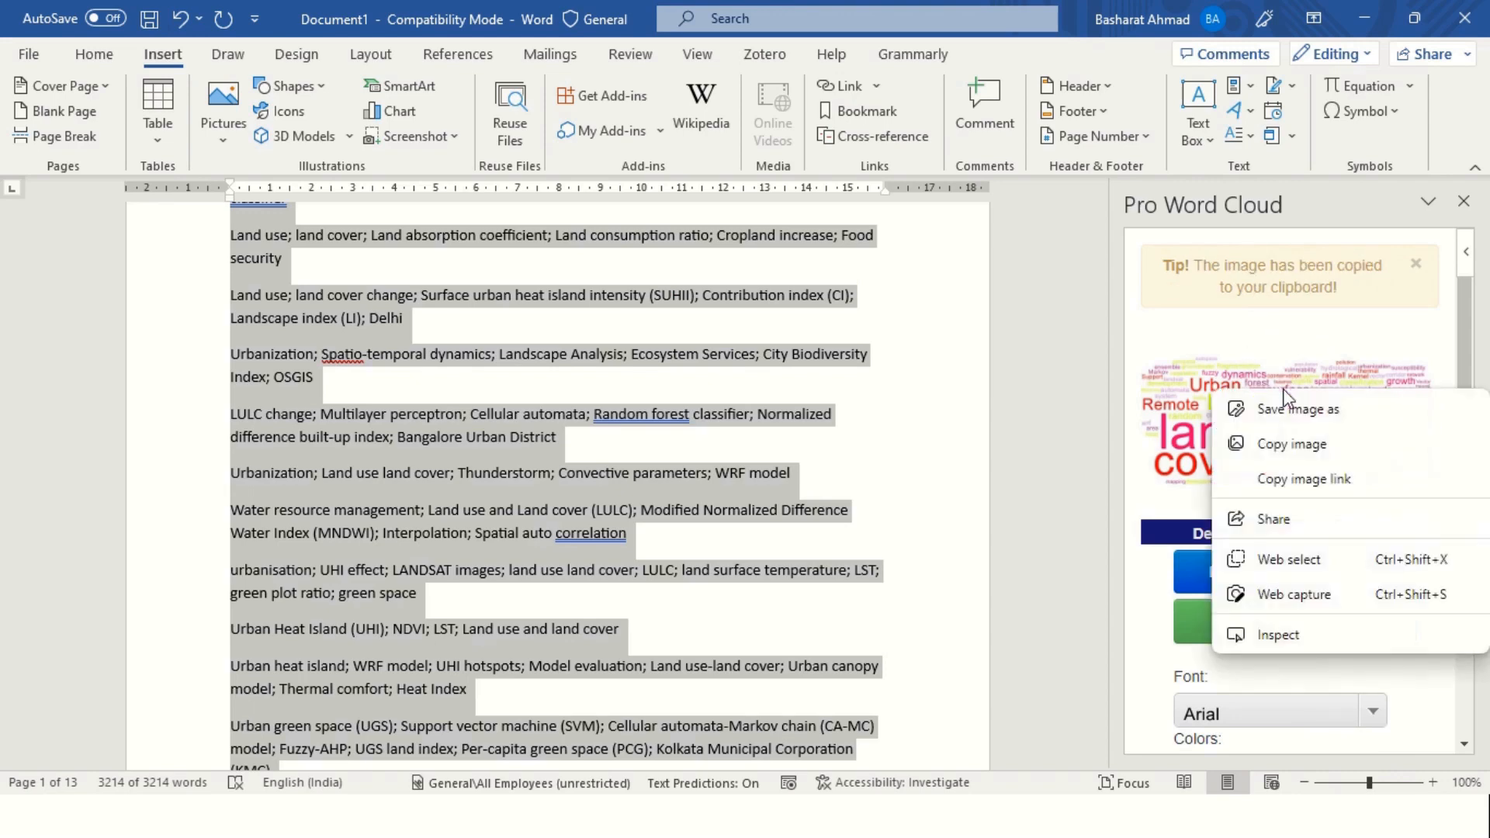
{"action": "mouse_move", "coordinate": [1291, 442]}
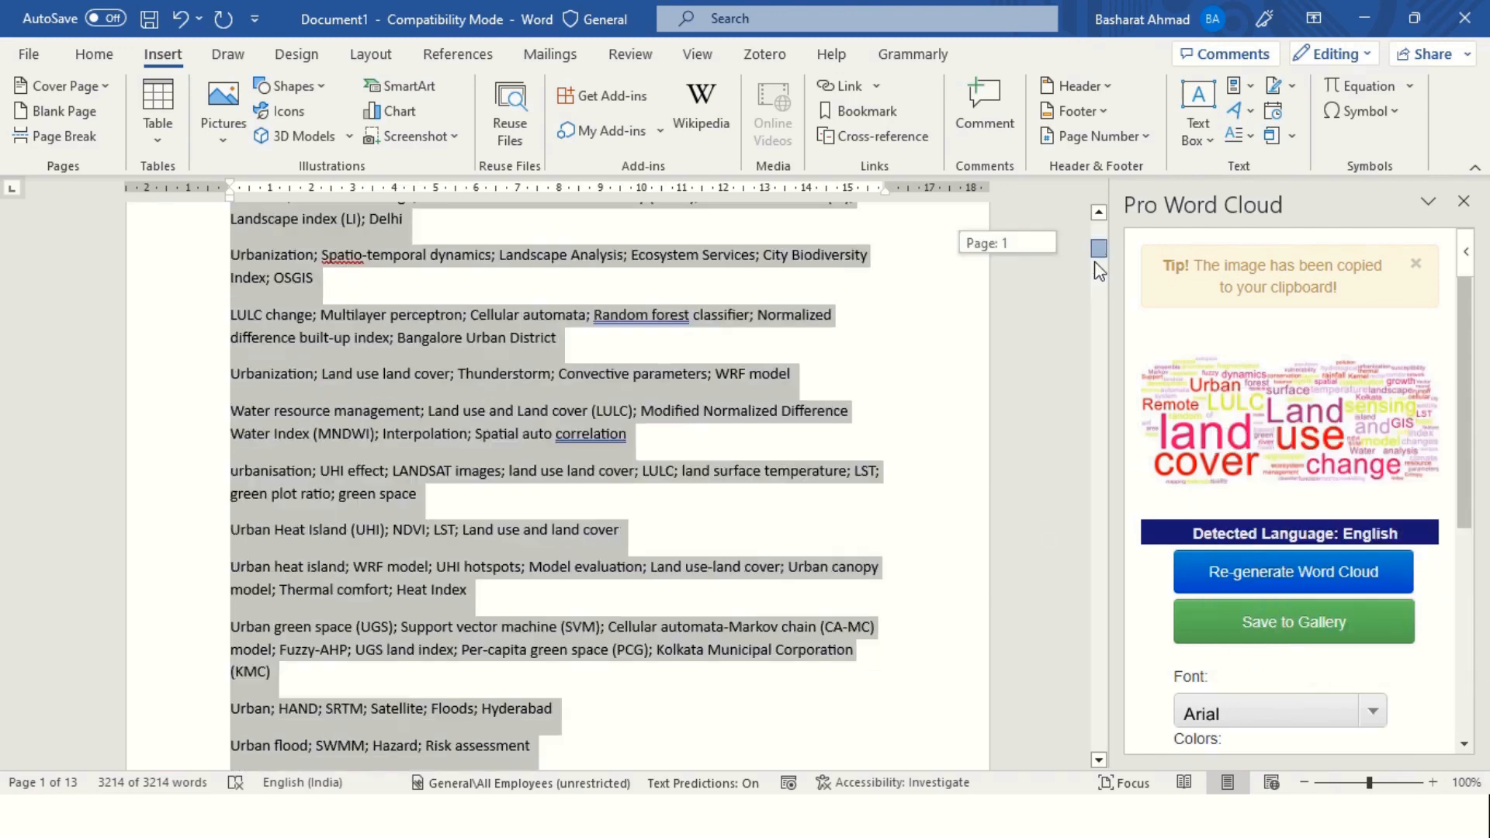
{"action": "scroll", "scroll_direction": "down", "scroll_amount": 3}
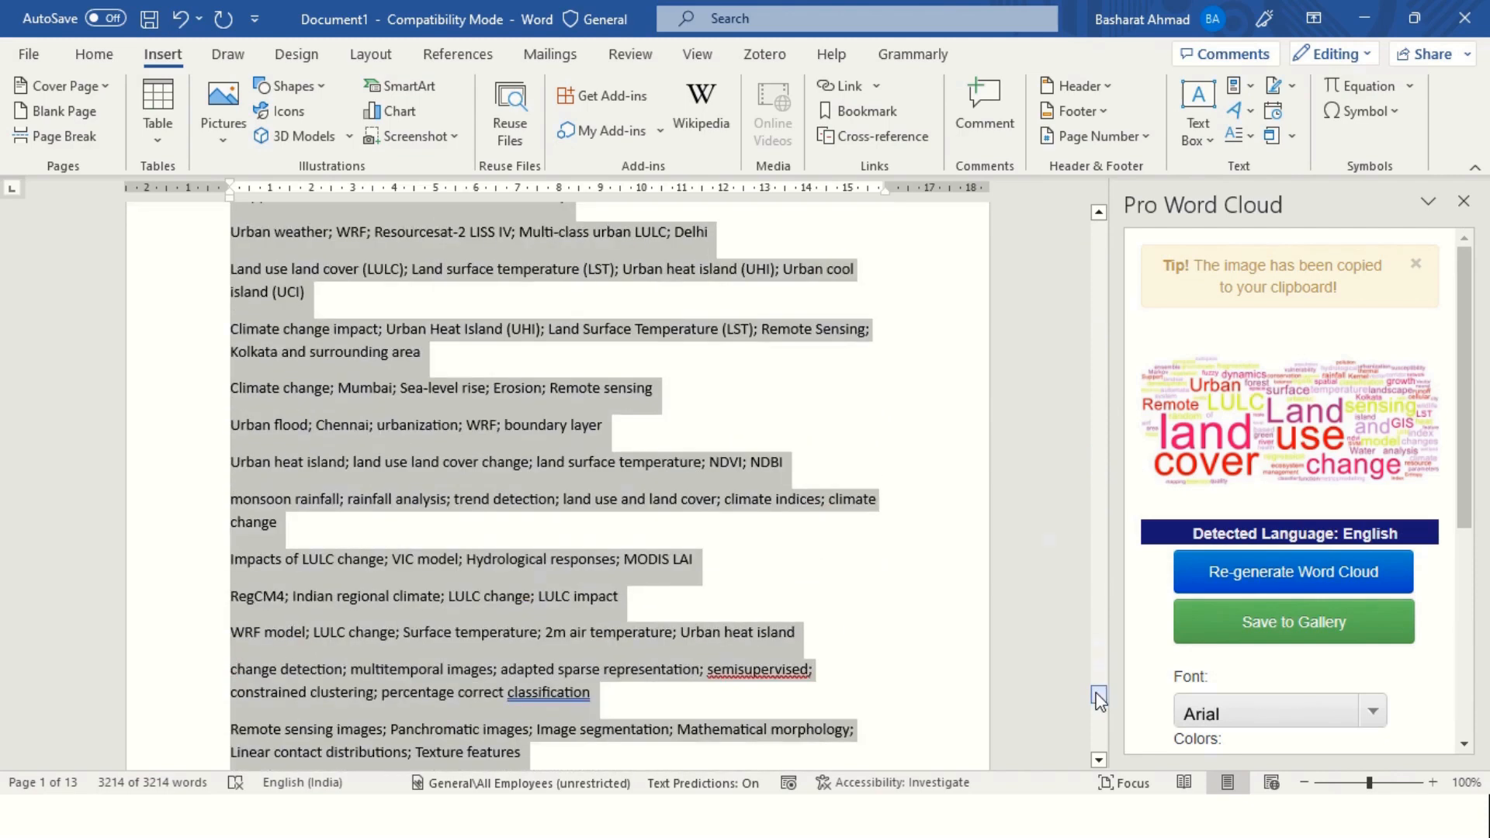
{"action": "scroll", "scroll_direction": "down", "scroll_amount": 3}
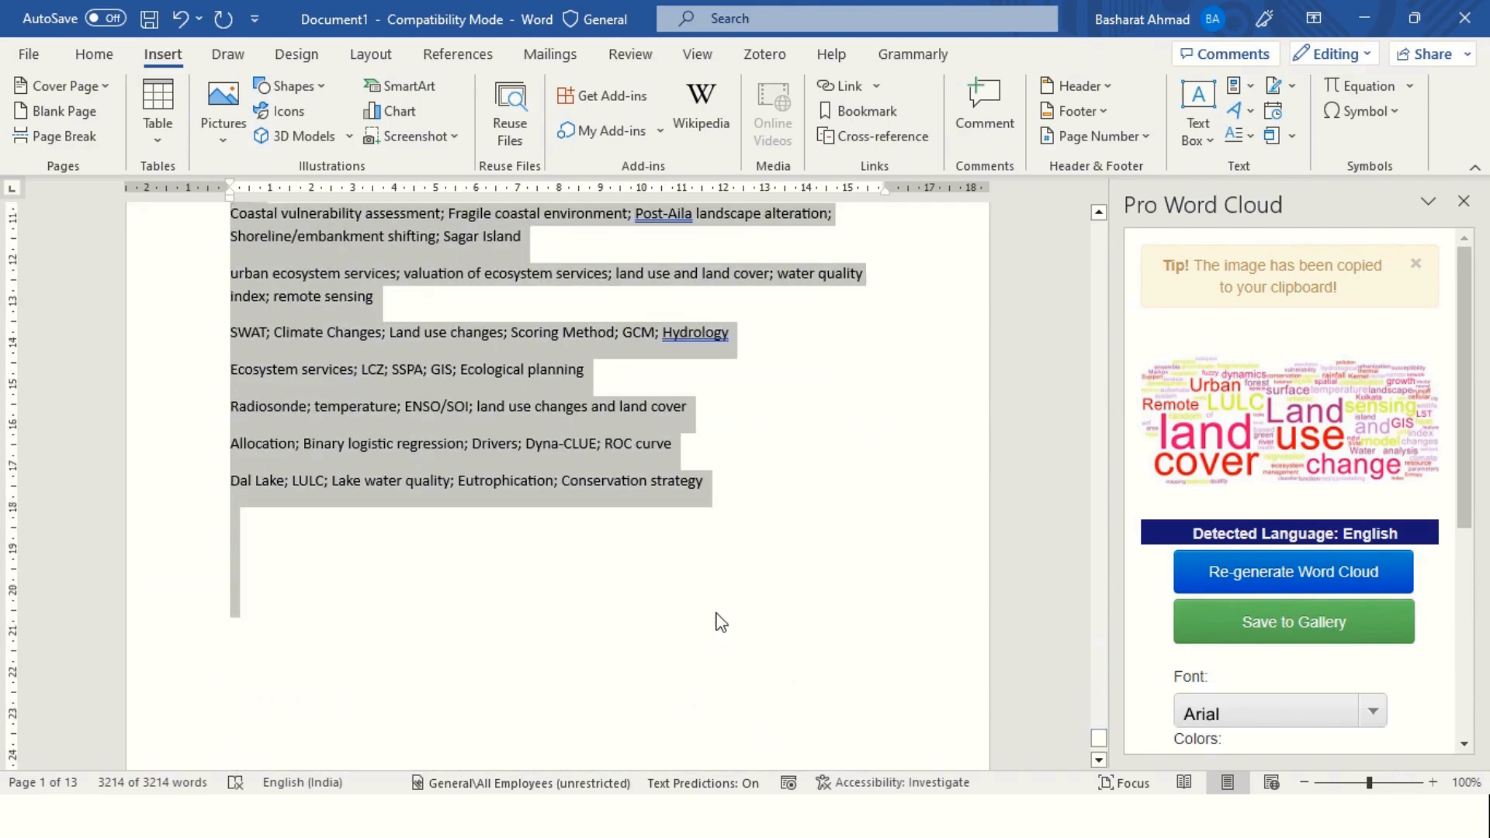
{"action": "left_click", "coordinate": [713, 611]}
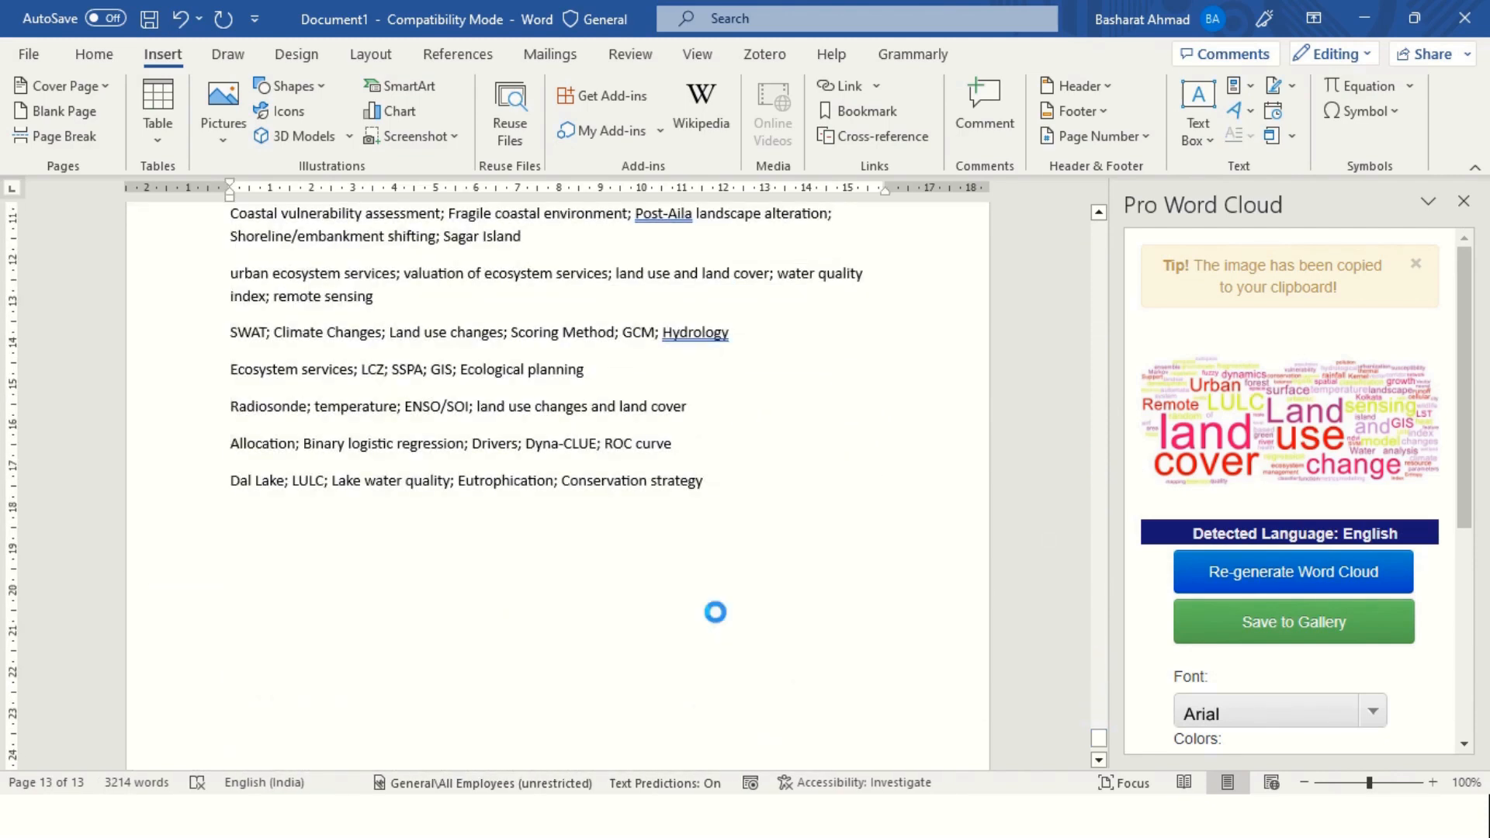